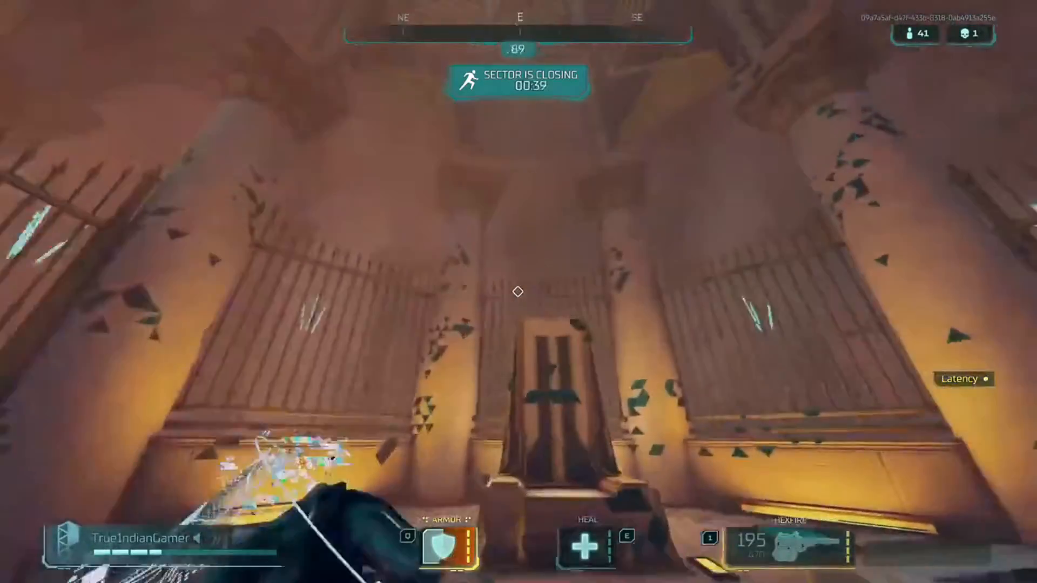
mouse_move(519, 292)
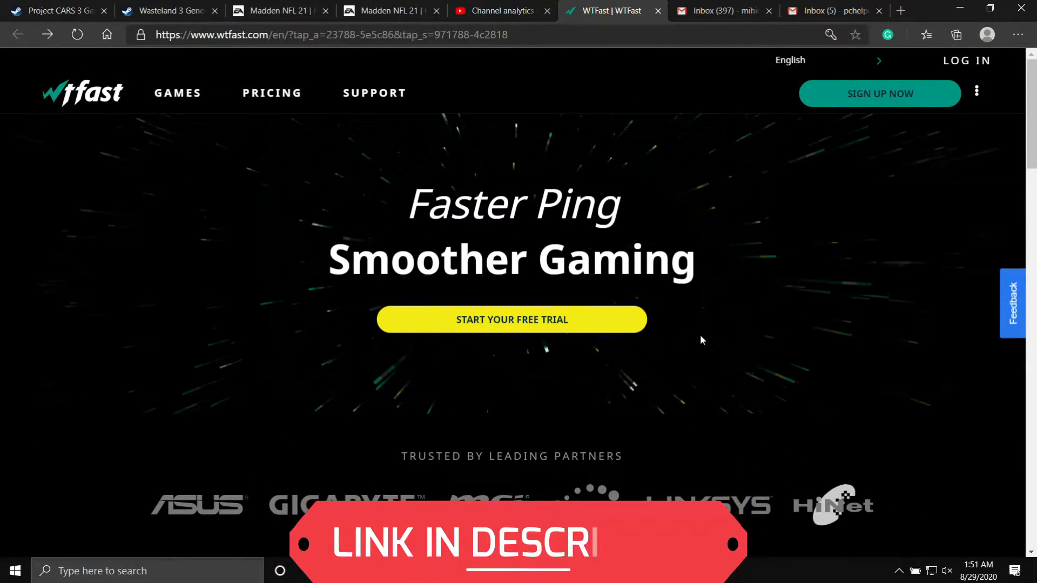
- Start the free trial and buy the Monthly plan at $9.99 per month
scroll(down, 3)
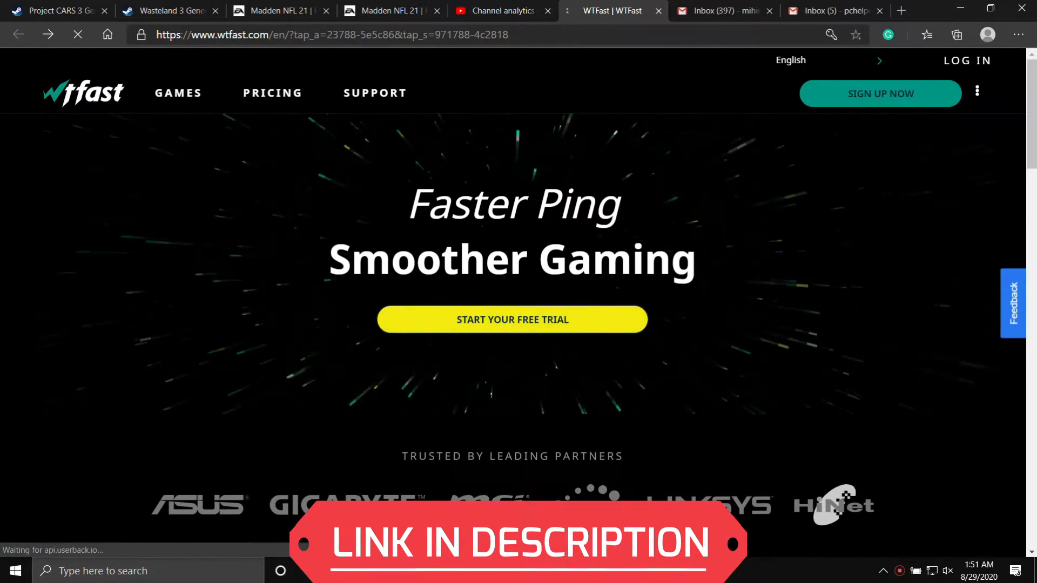
click(511, 319)
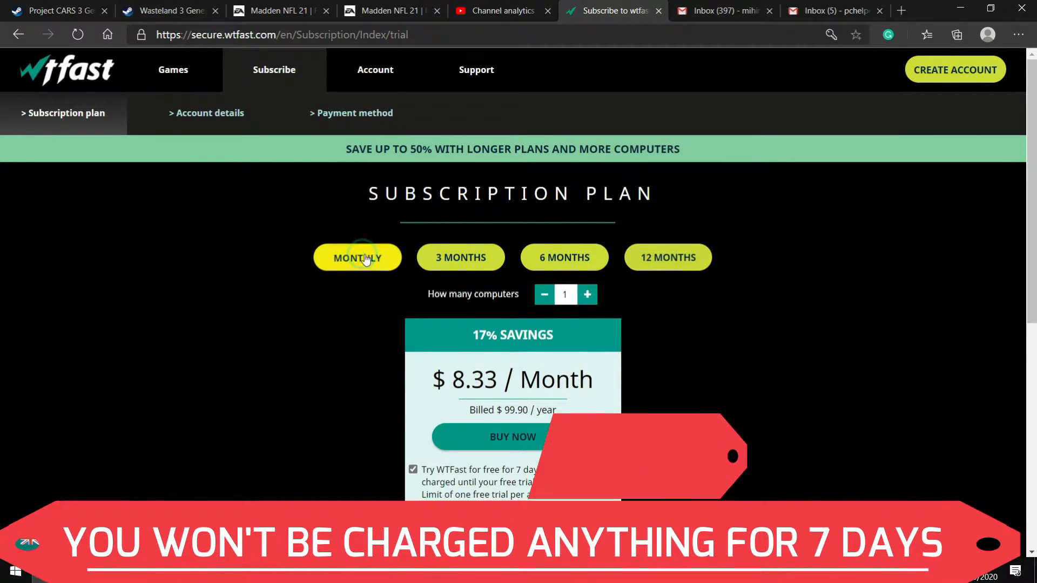
click(357, 257)
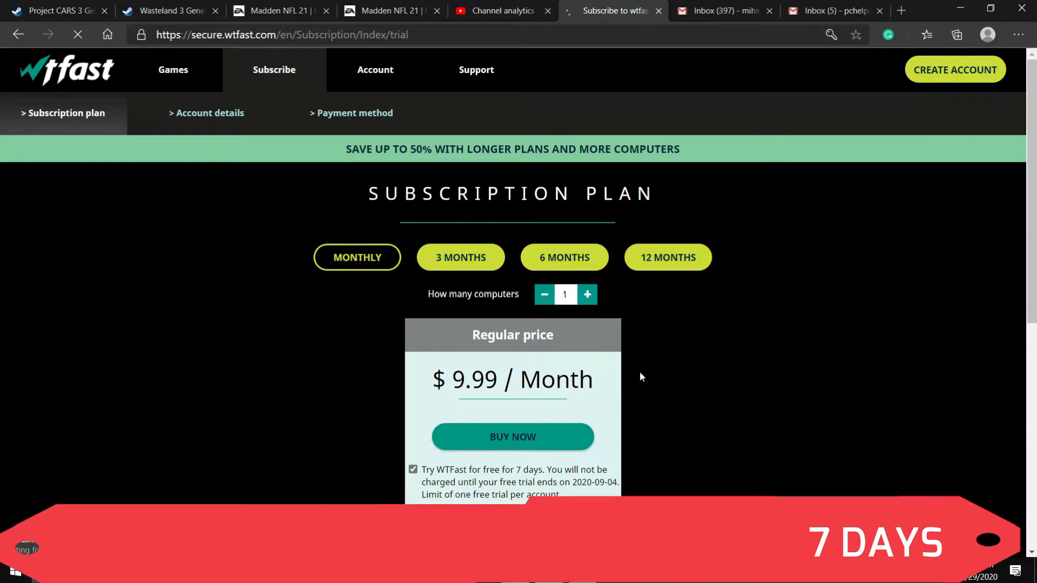
click(512, 437)
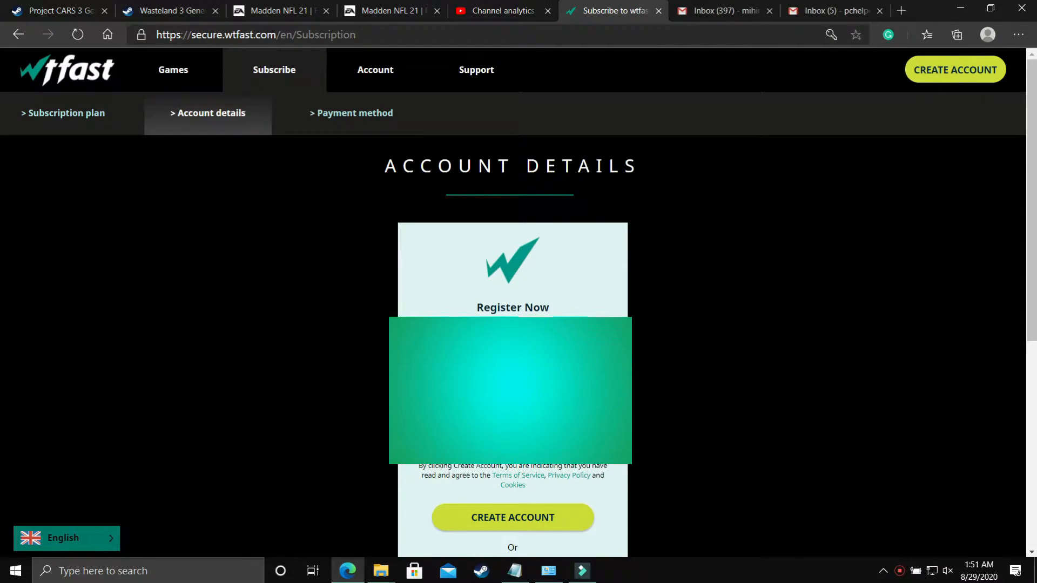
- Scroll through the Register Now form to create the WTFast account
scroll(down, 3)
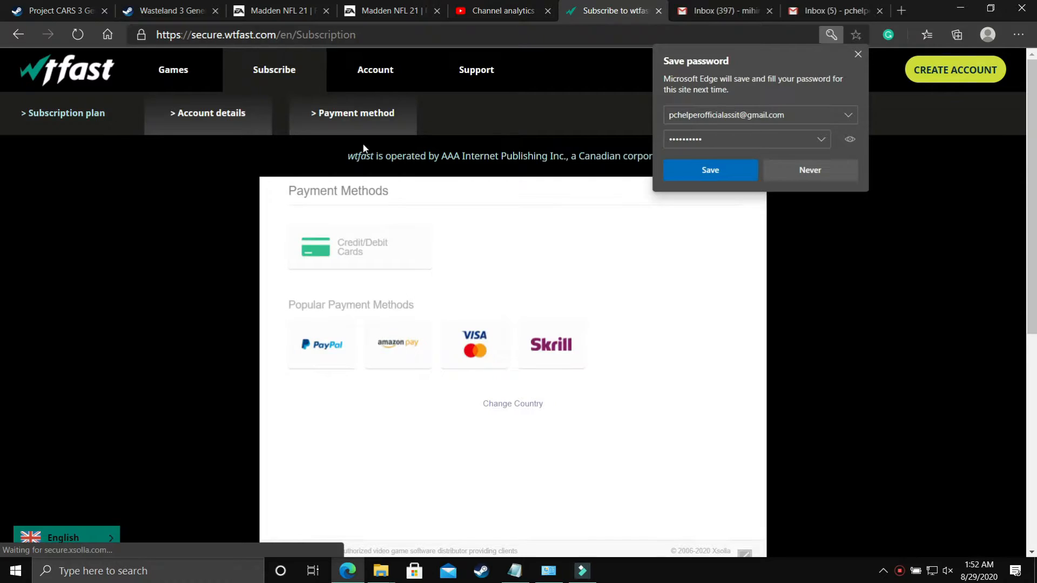
- Change the country, choose PayPal as the payment method, and continue to PayPal
scroll(down, 3)
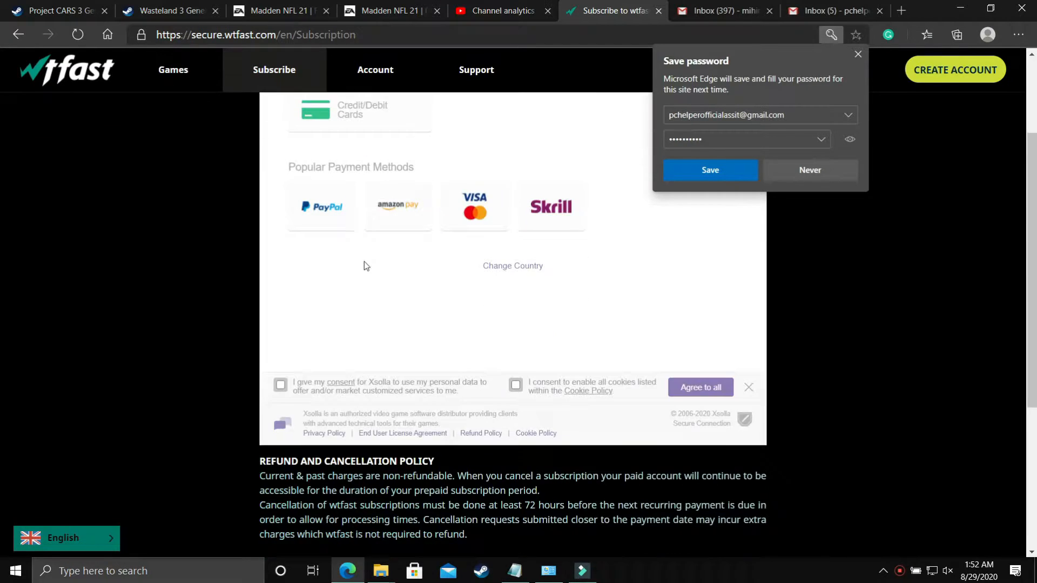
scroll(up, 3)
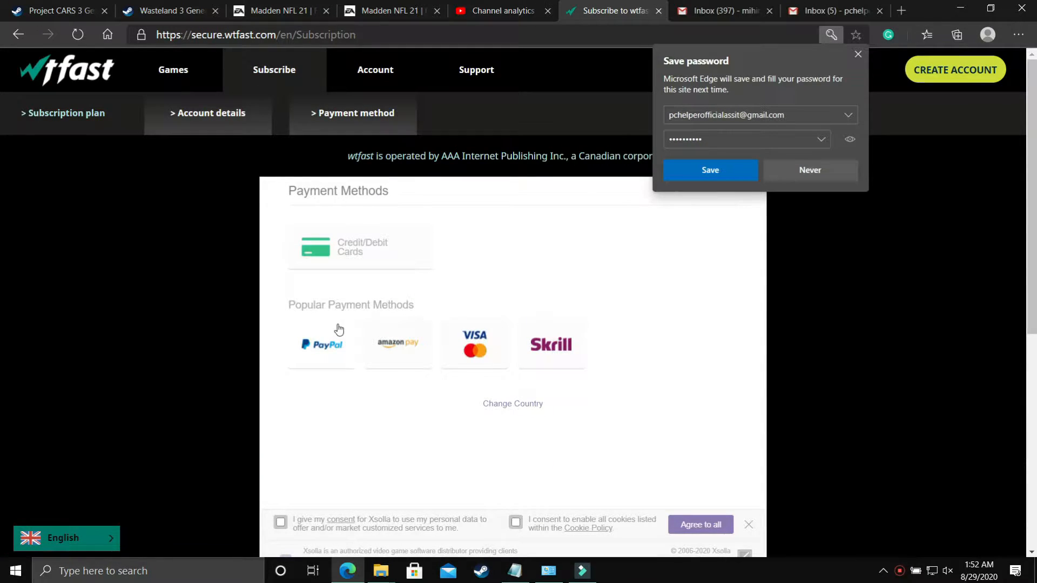
scroll(down, 3)
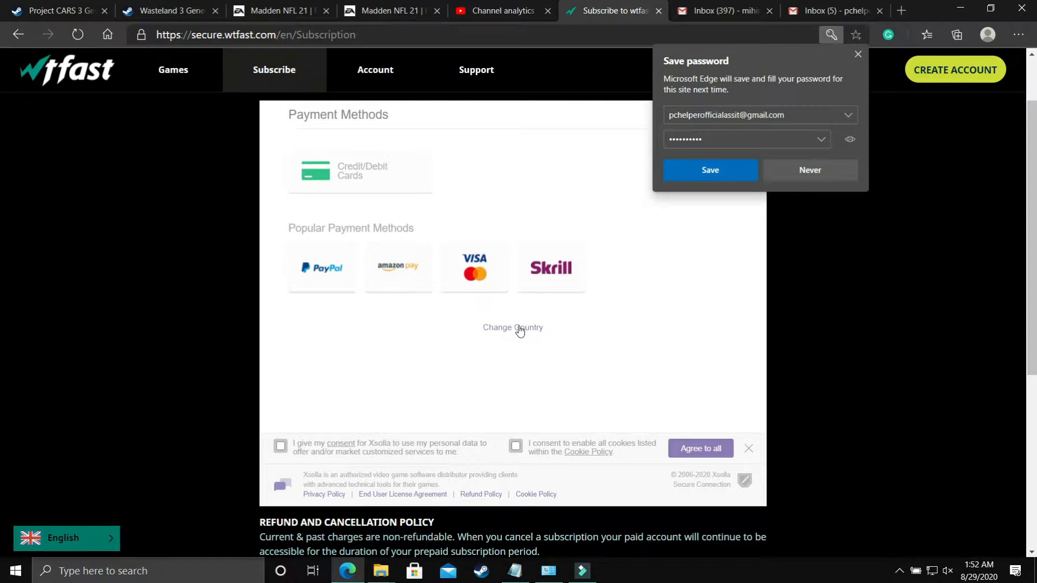
click(513, 327)
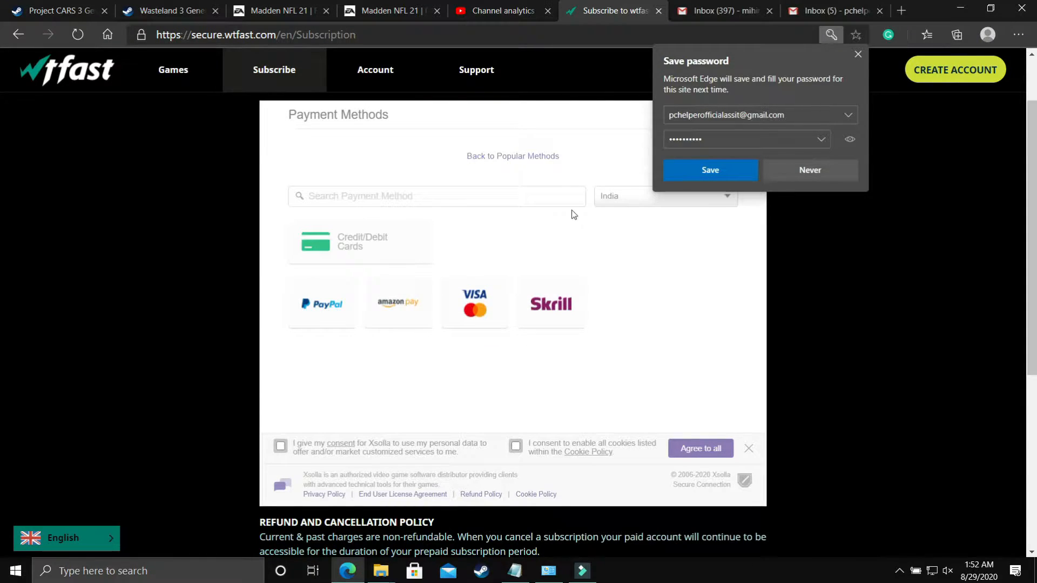
mouse_move(323, 304)
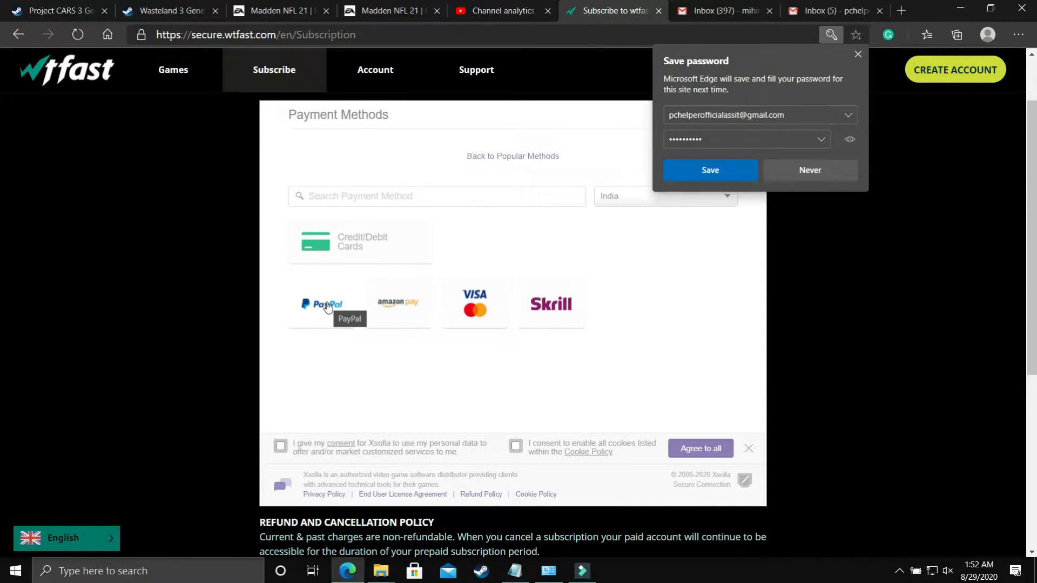
click(324, 303)
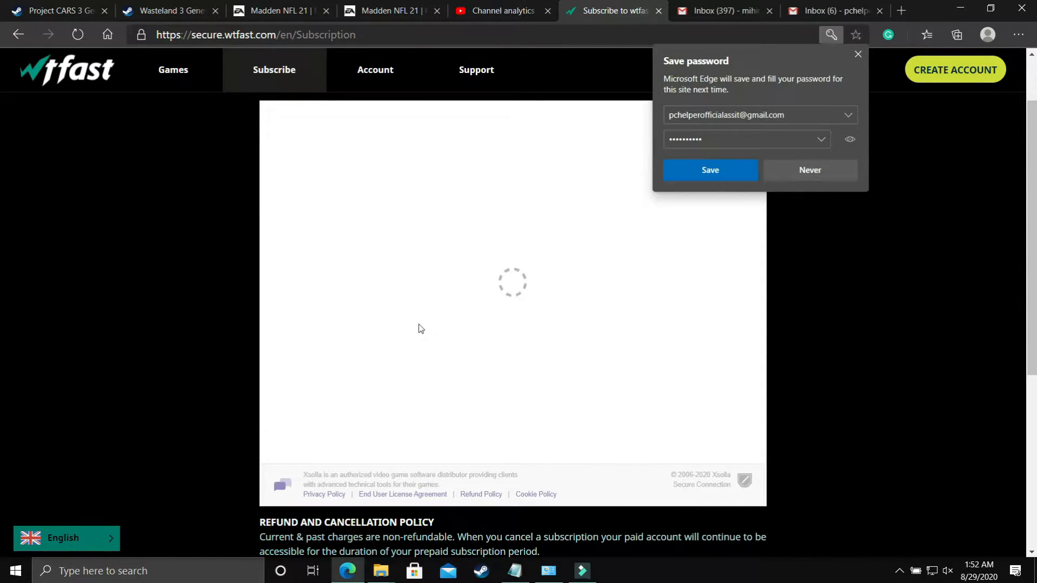
mouse_move(448, 321)
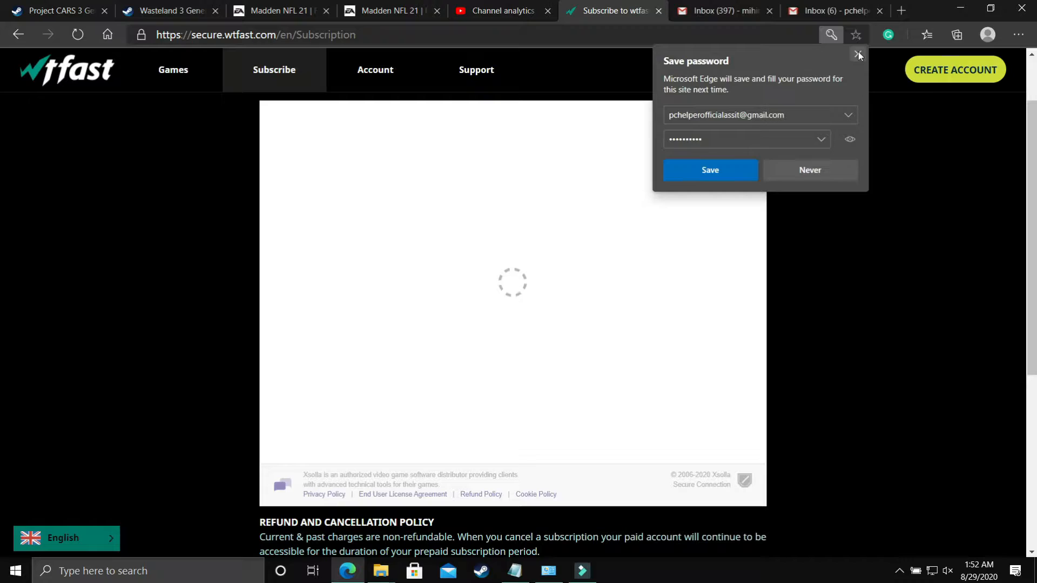
click(860, 54)
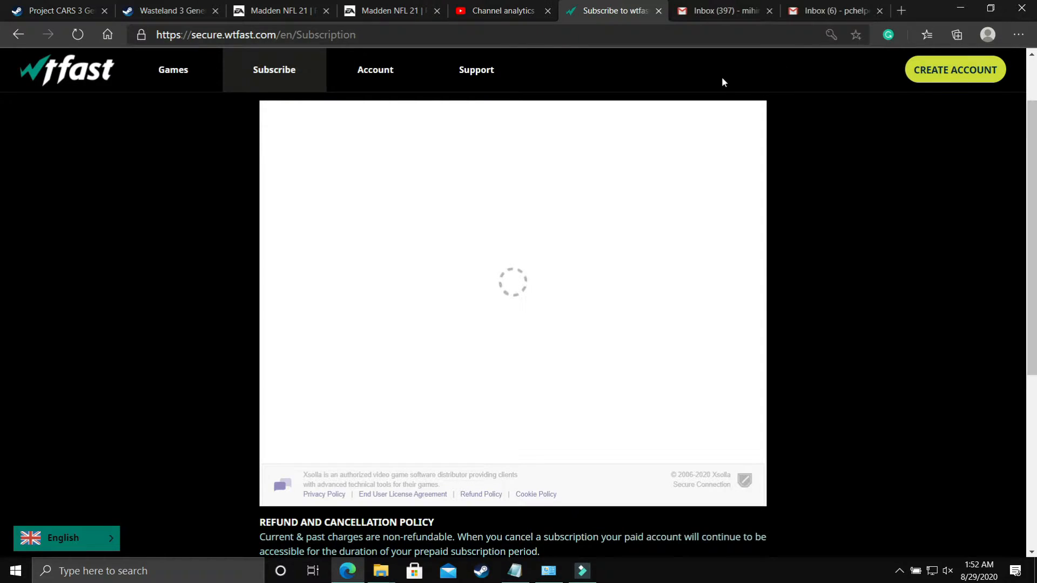
mouse_move(713, 80)
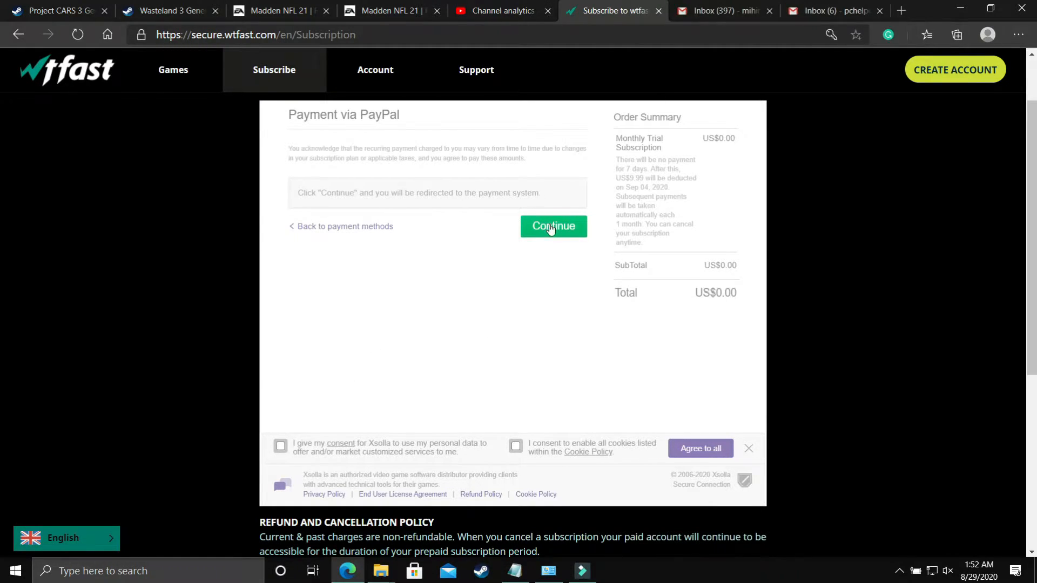
mouse_move(609, 214)
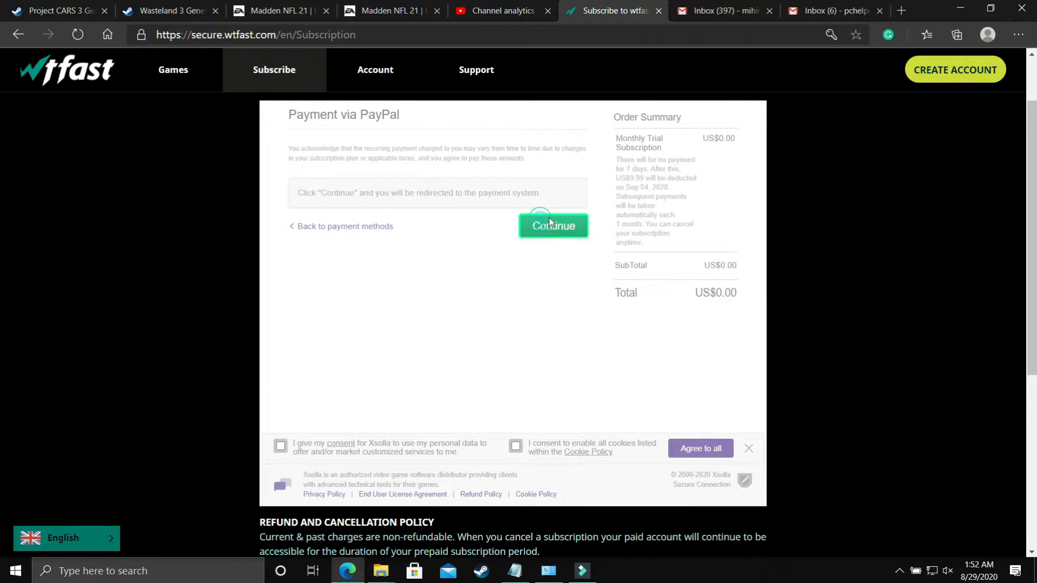
click(553, 226)
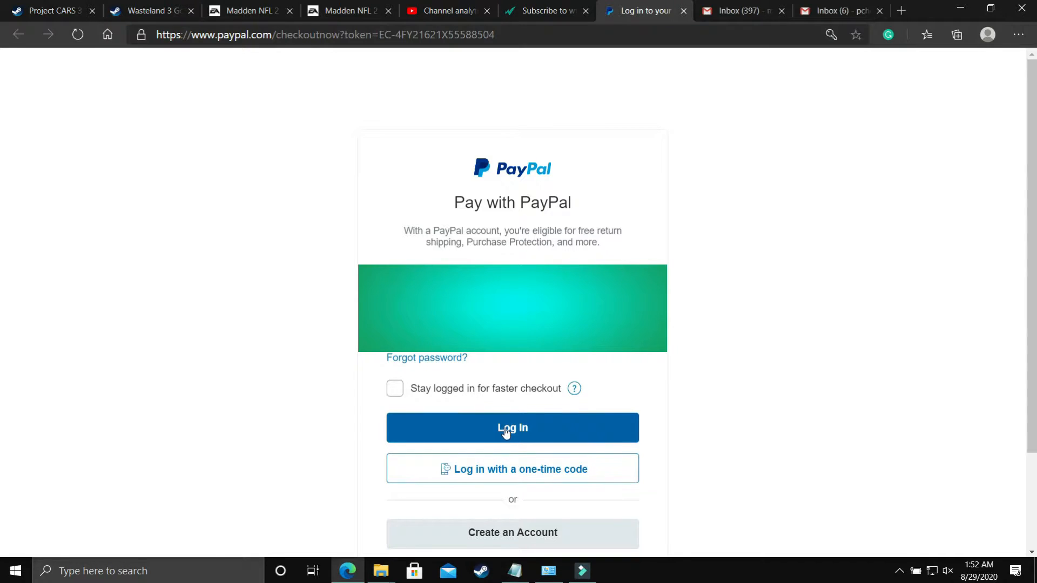
- Log in to PayPal and approve payment with the first saved card
click(512, 428)
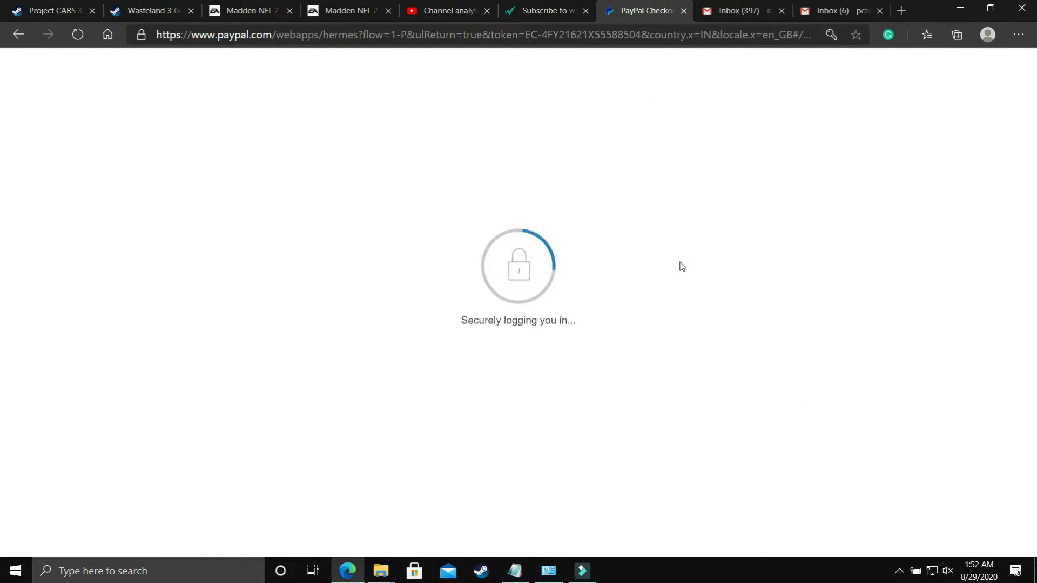
mouse_move(641, 271)
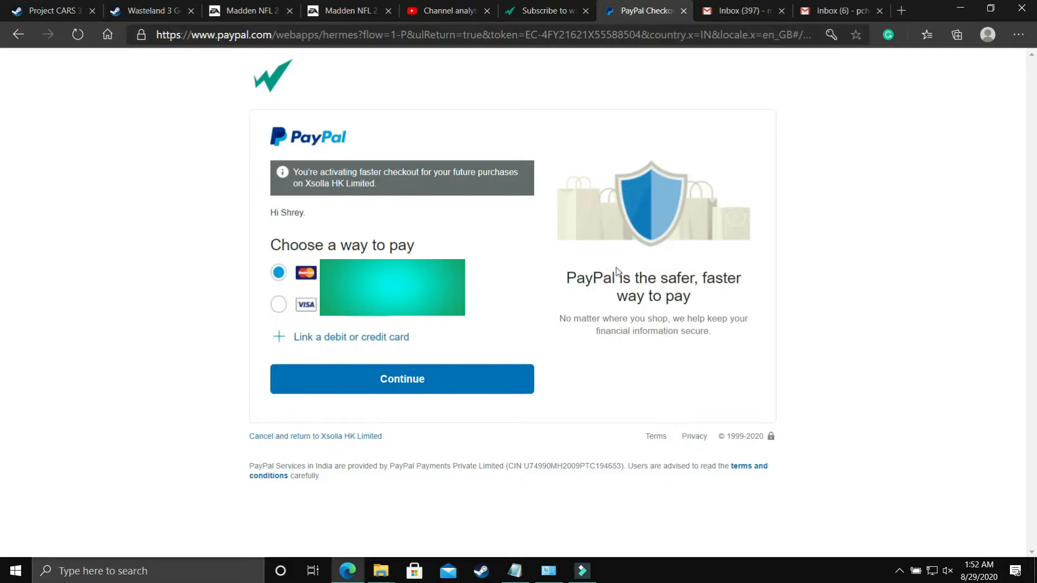
mouse_move(390, 251)
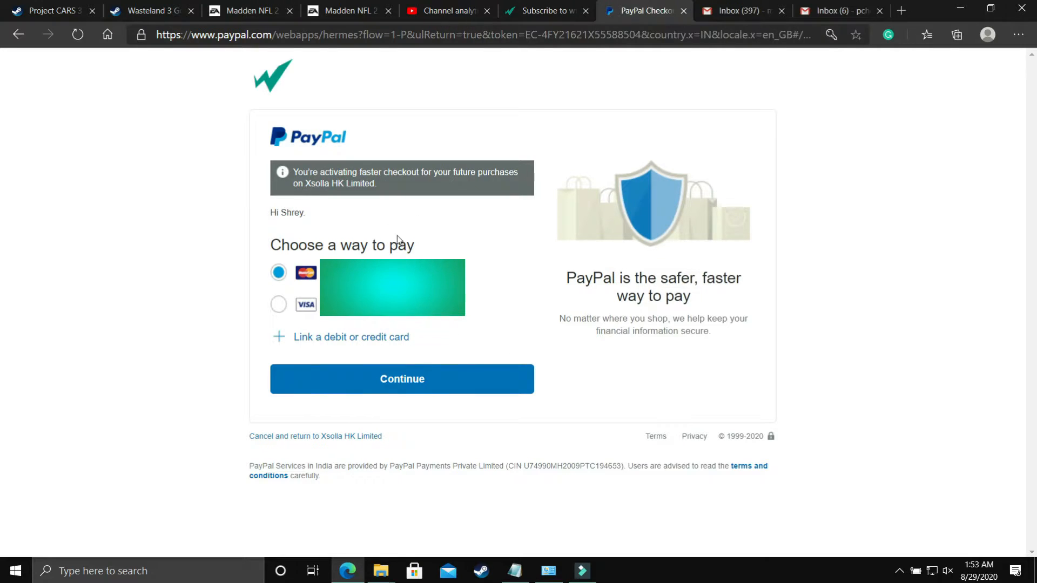
mouse_move(454, 379)
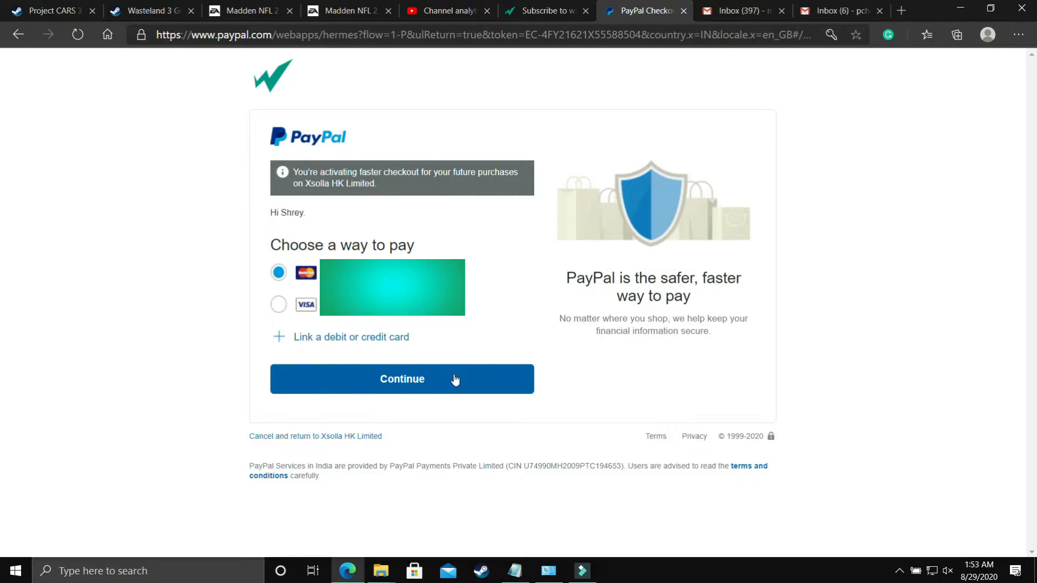
click(401, 379)
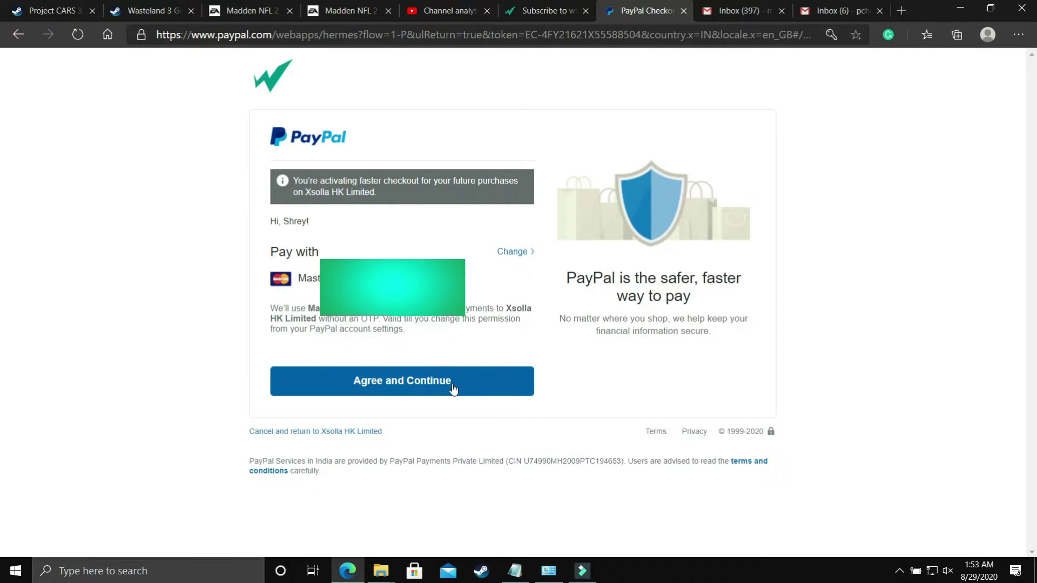
click(402, 380)
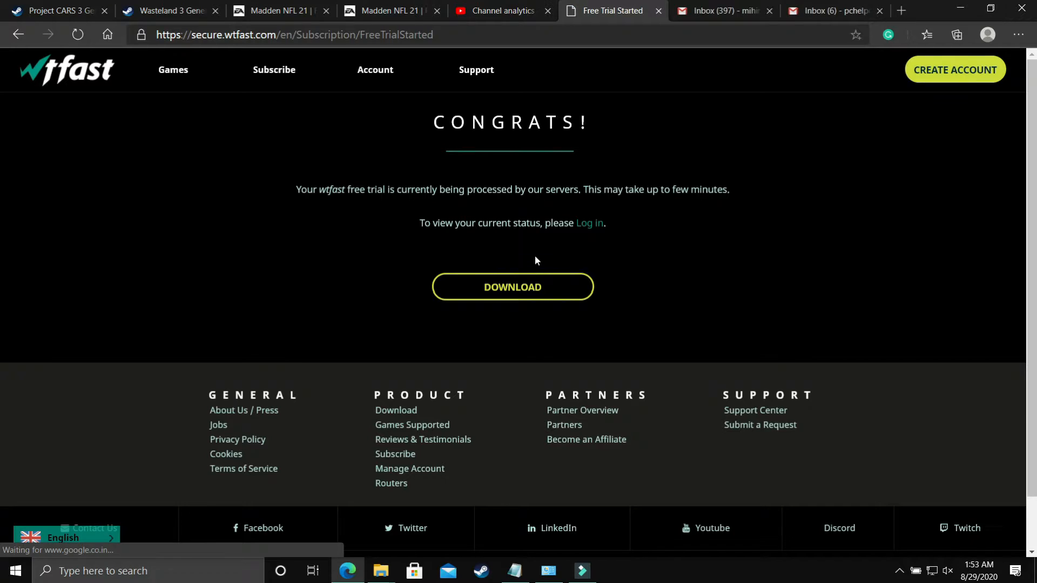
mouse_move(513, 291)
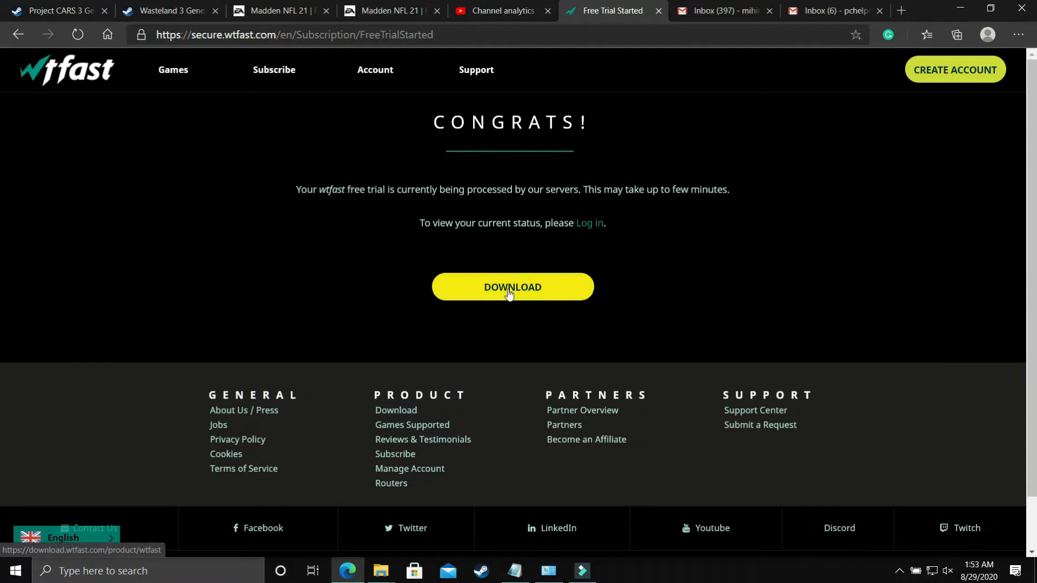
- Download the WTFast client installer from the Congrats page and run it
click(512, 287)
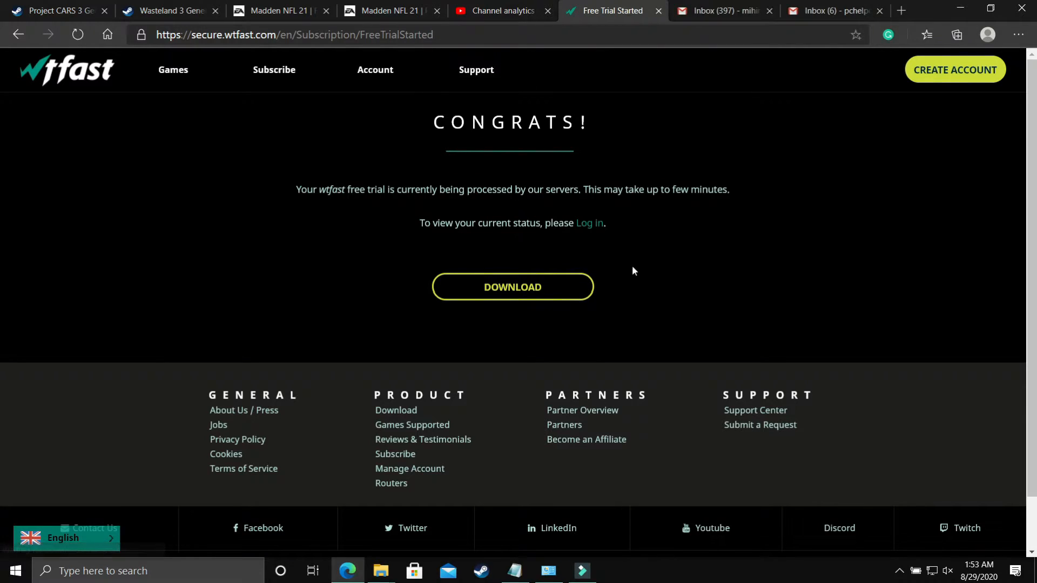
click(512, 286)
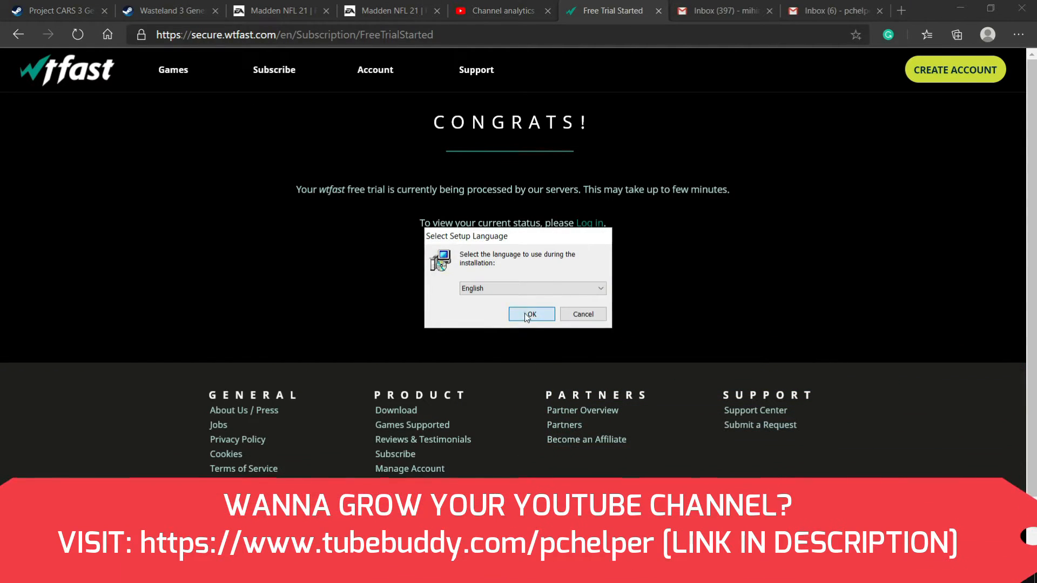
- Choose English for setup and accept the default install and Start Menu folders
click(531, 314)
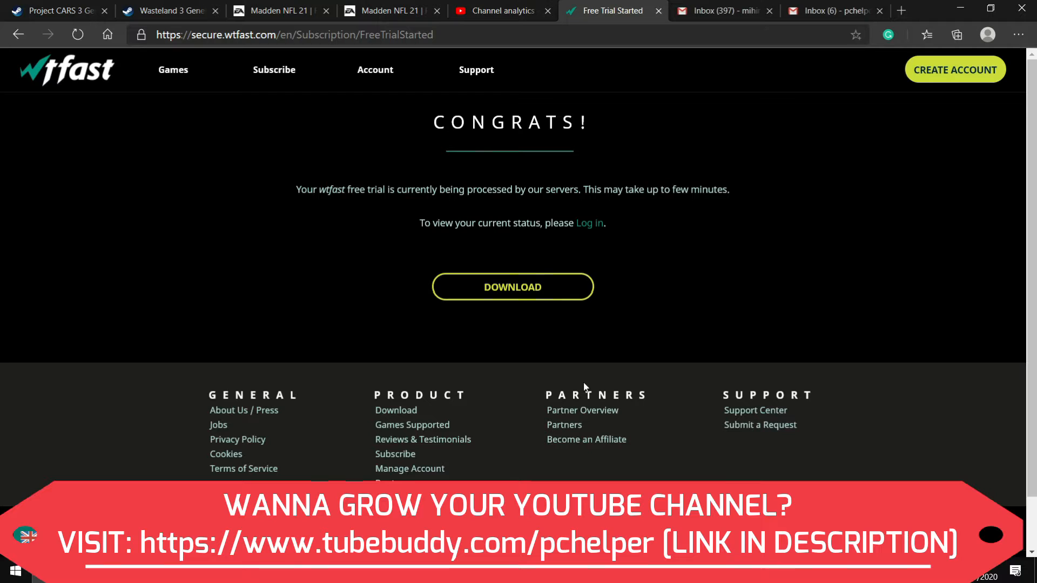
mouse_move(571, 339)
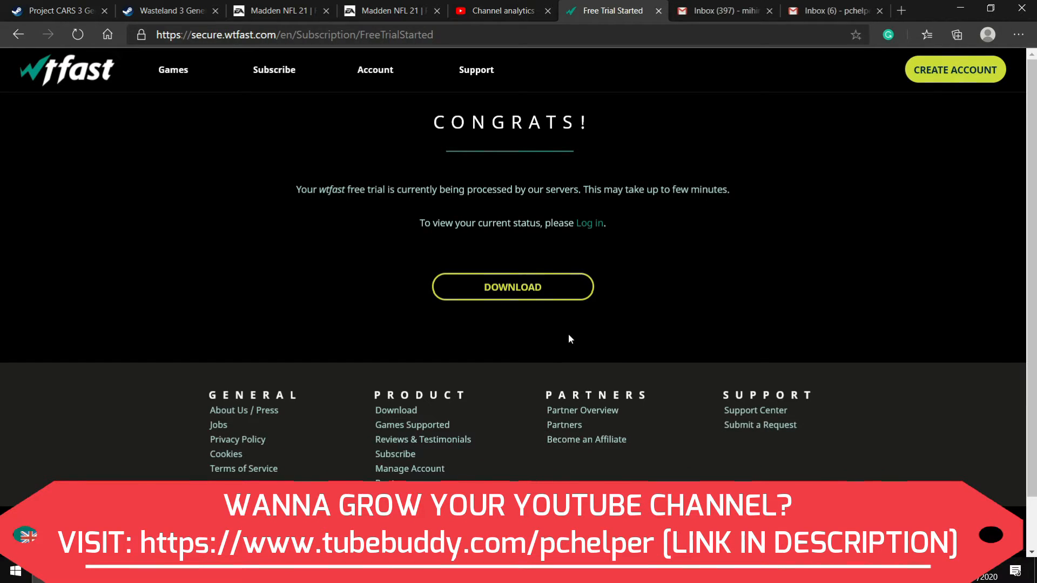
click(512, 286)
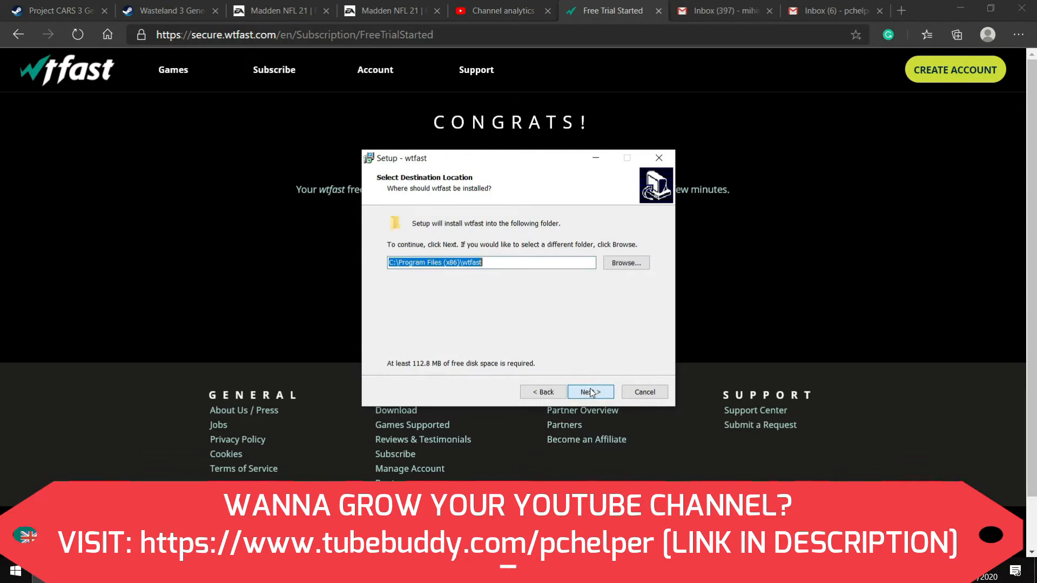
click(590, 392)
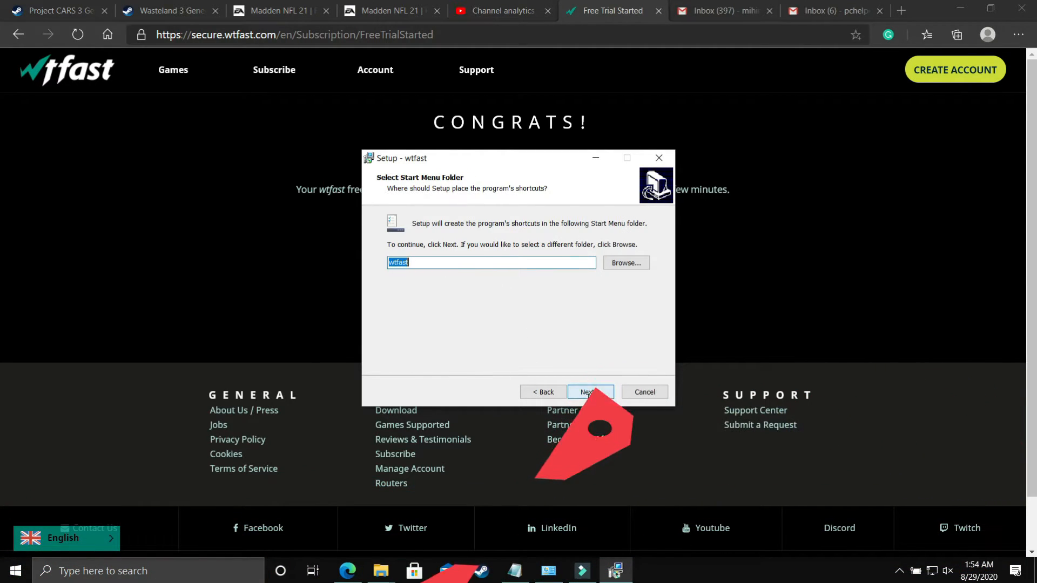
click(589, 392)
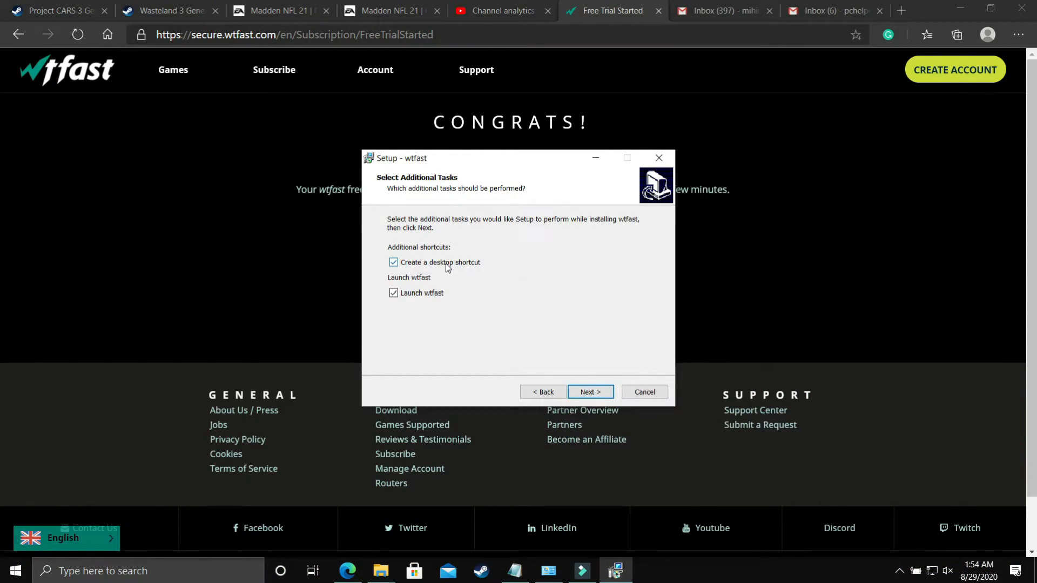
mouse_move(590, 392)
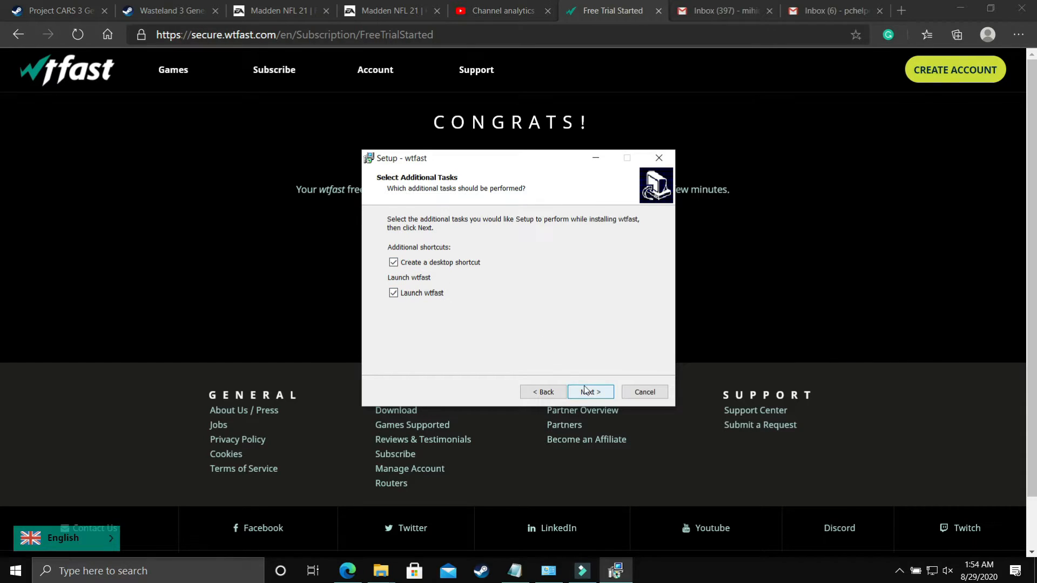
- Keep the desktop shortcut, install wtfast, and accept the Visual C++ 2013 download
click(589, 392)
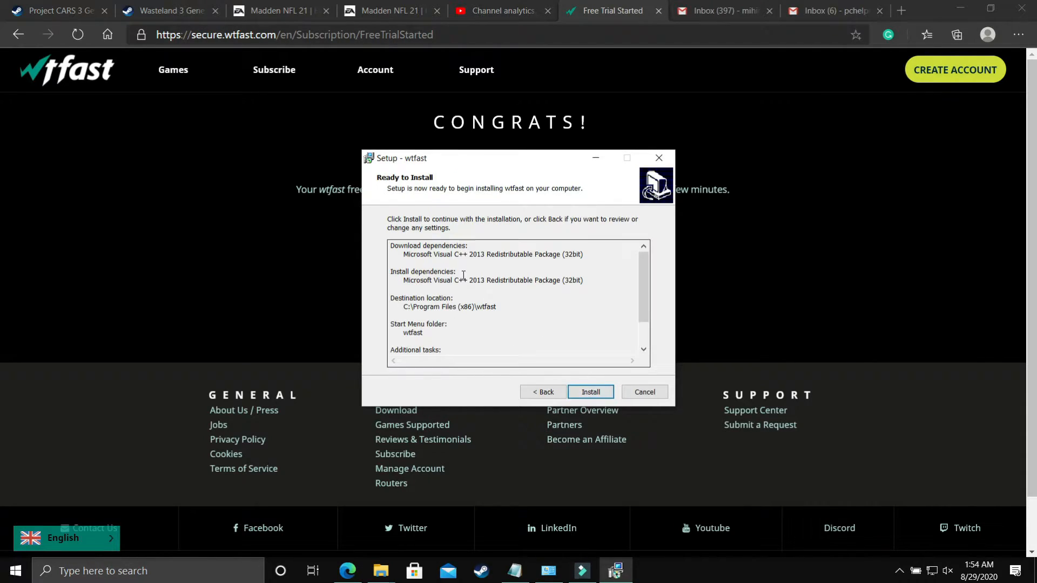
click(590, 392)
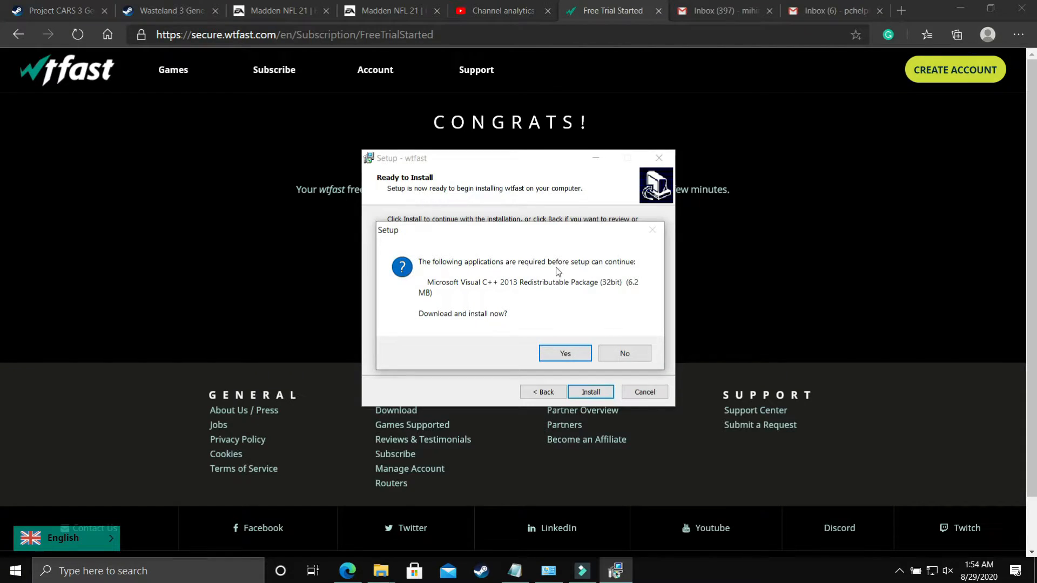
click(565, 354)
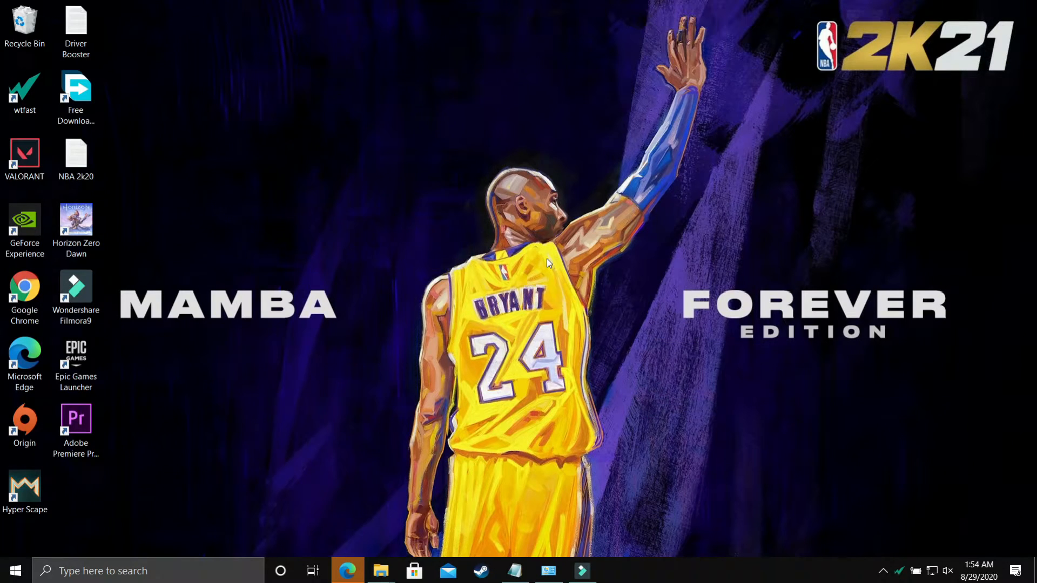
- Launch wtfast from the desktop shortcut and log in to the account
double_click(24, 92)
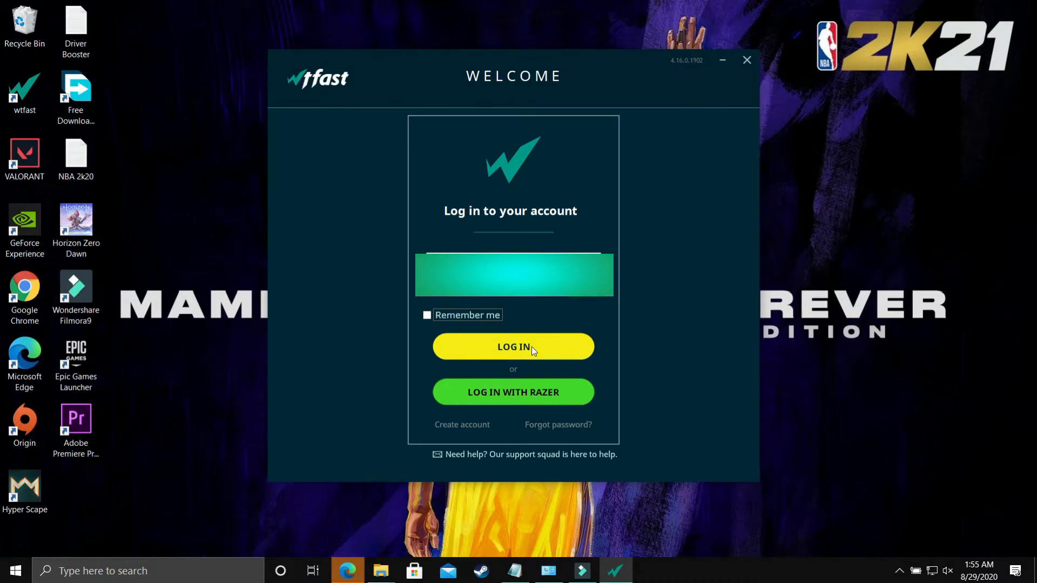
mouse_move(523, 349)
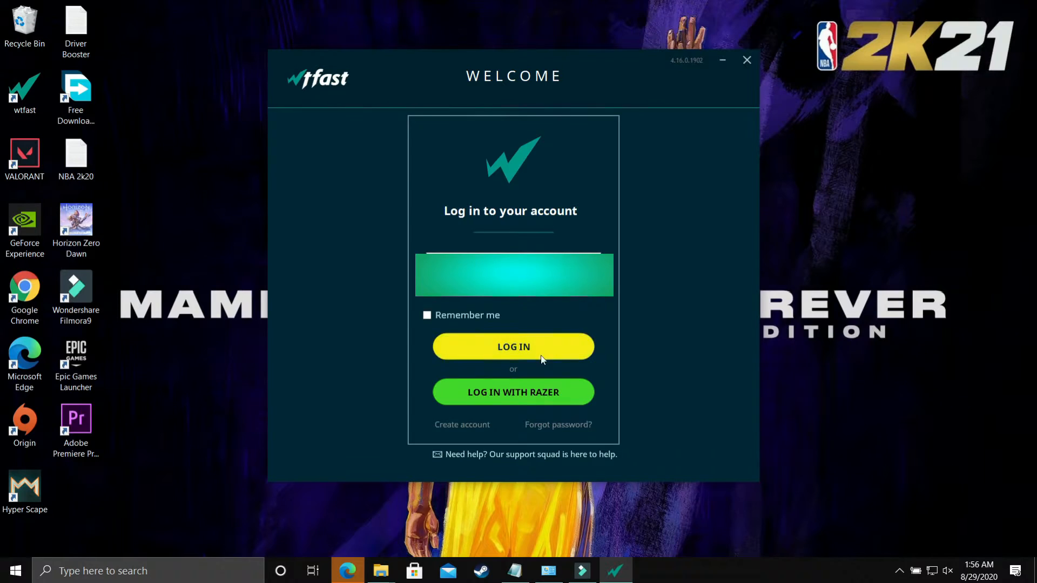
click(513, 346)
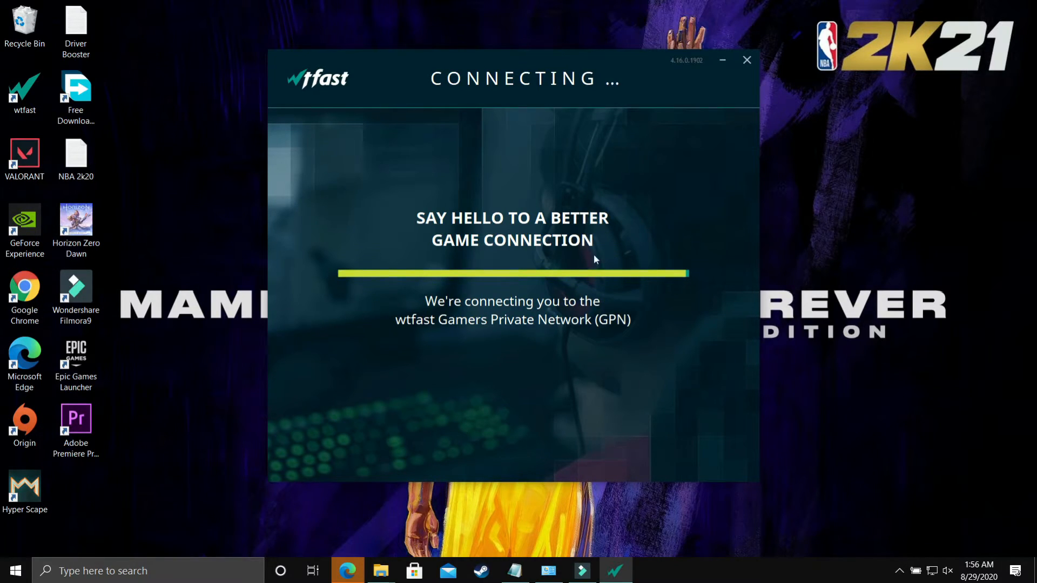
mouse_move(598, 269)
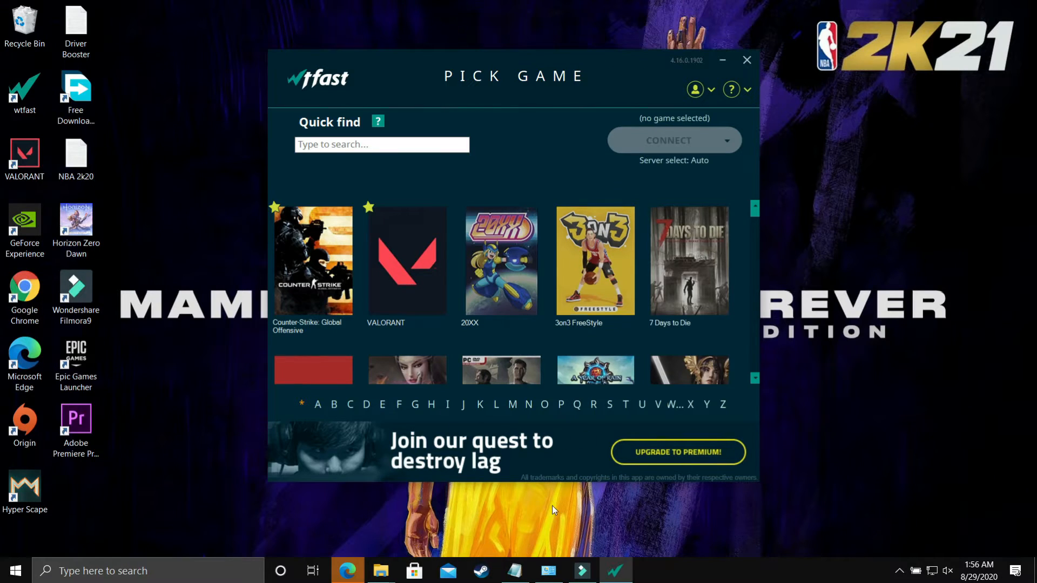
scroll(down, 3)
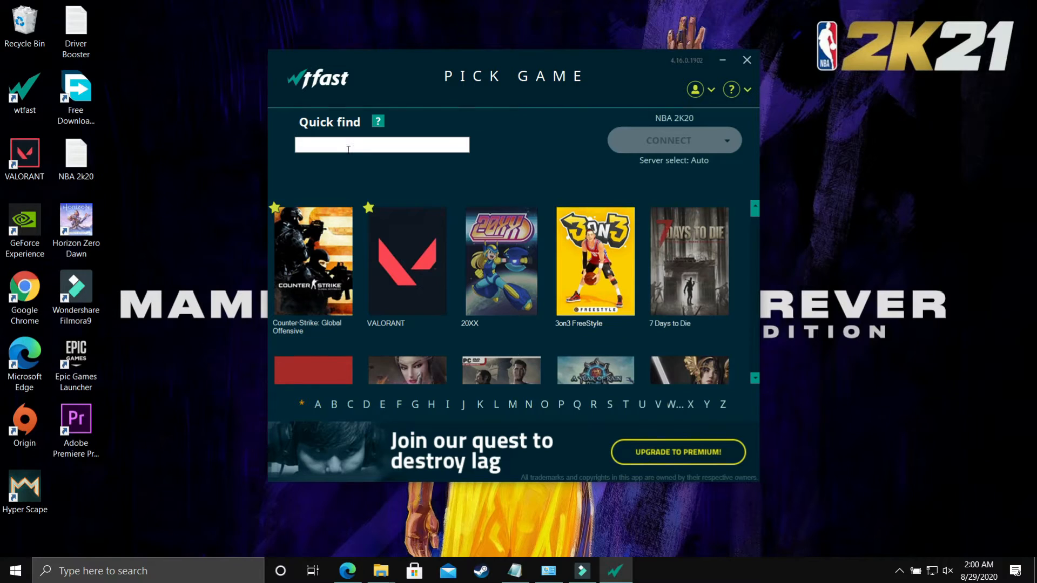
text(m)
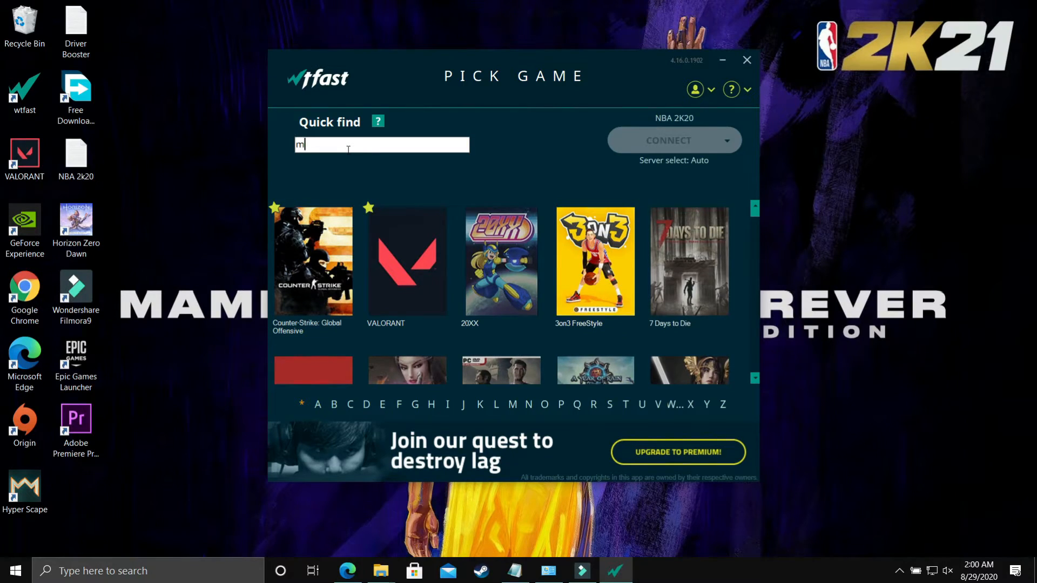
text(adden)
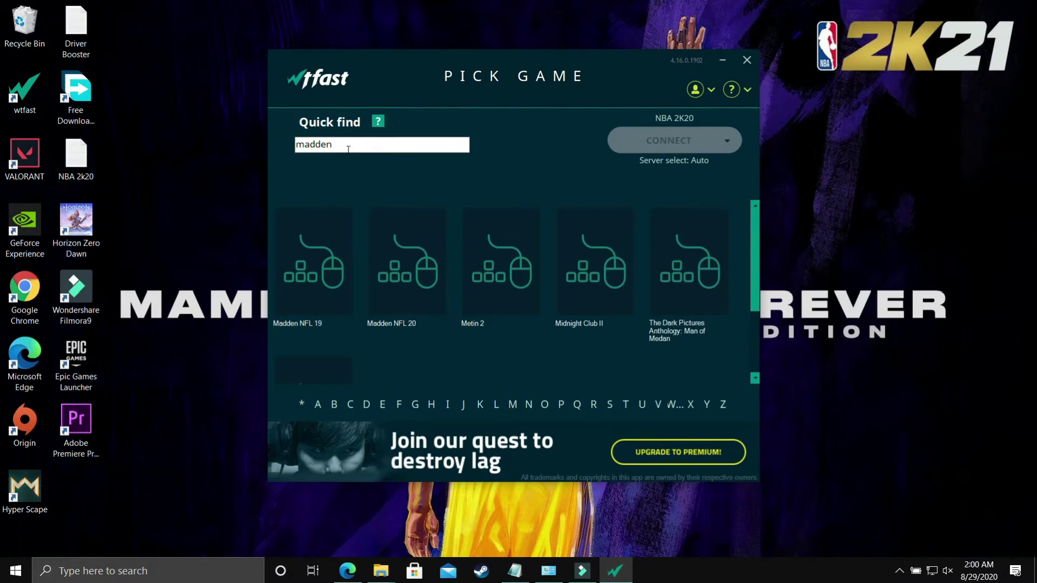
text(21)
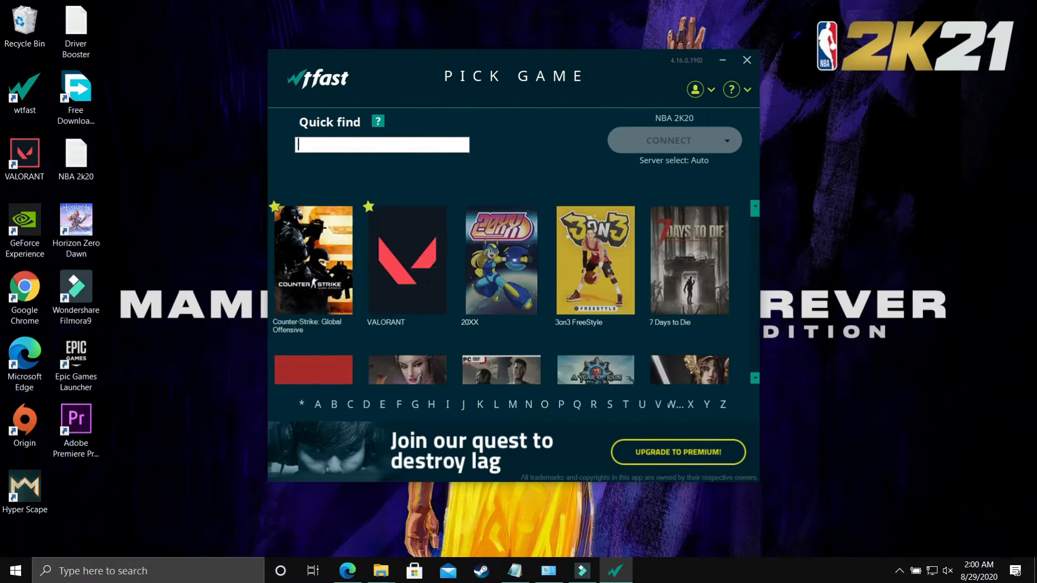
- Tick Enable custom games under Manage Settings and save
click(695, 89)
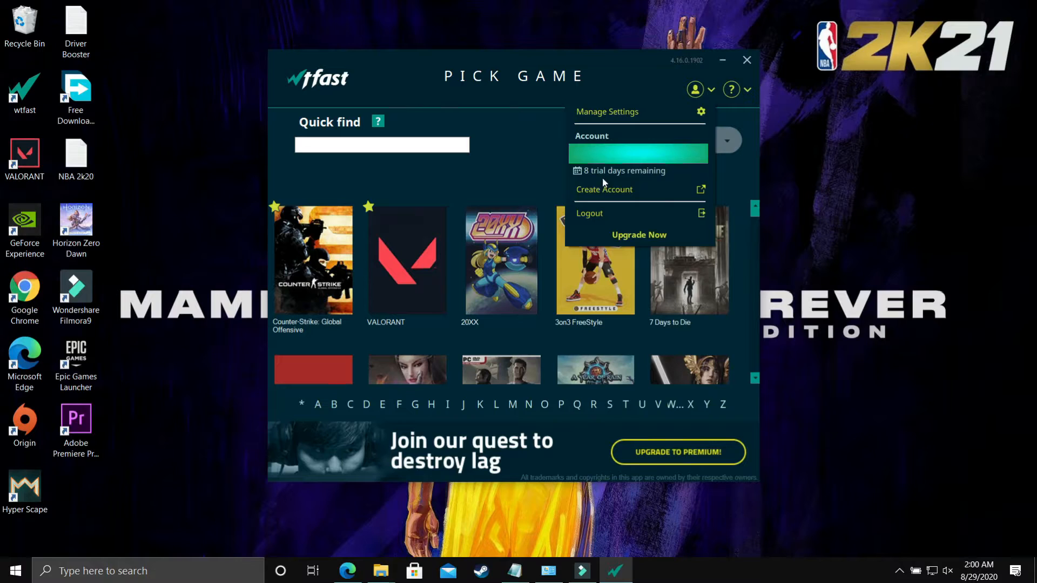
mouse_move(700, 114)
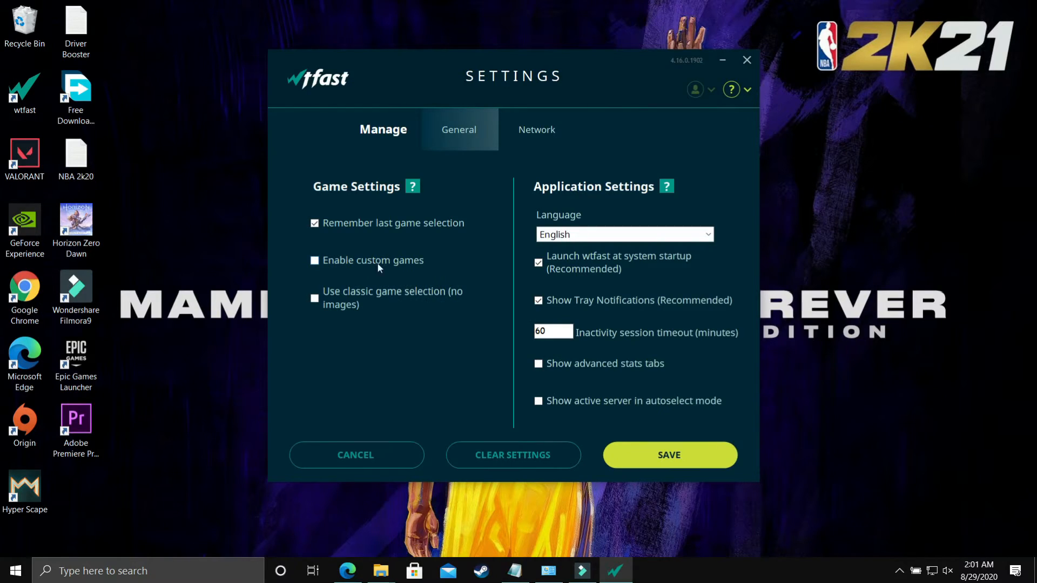
click(313, 260)
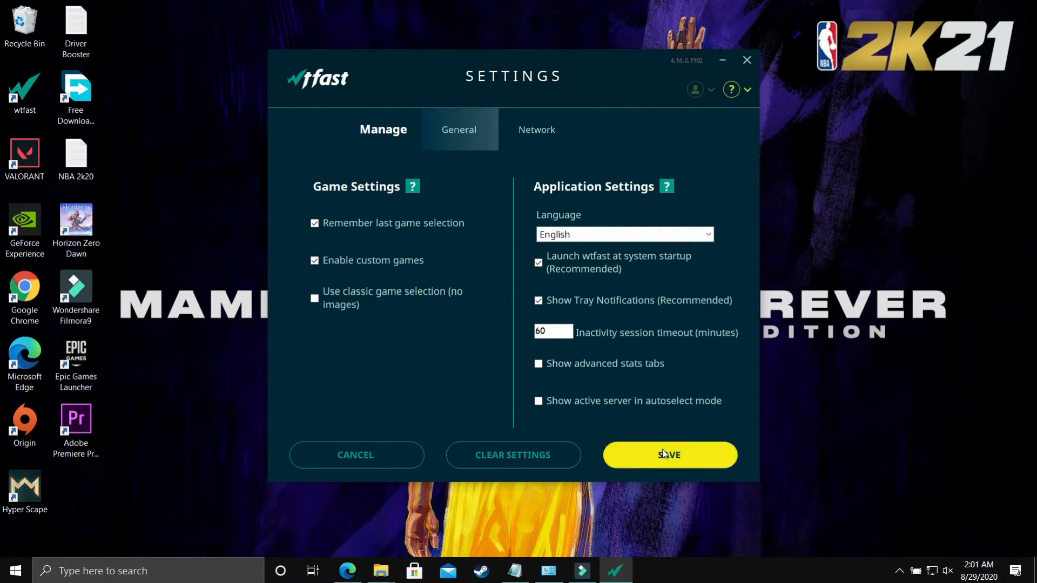
click(669, 455)
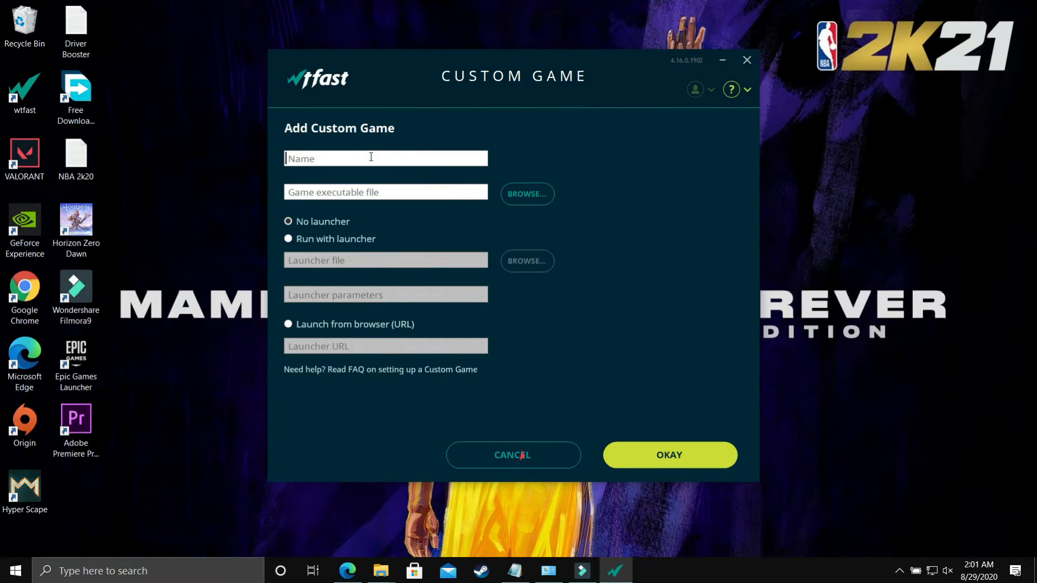
- Add custom game NBA 2K20 with its executable from Steam > steamapps > common > NBA 2K20
text(NBA 2K20)
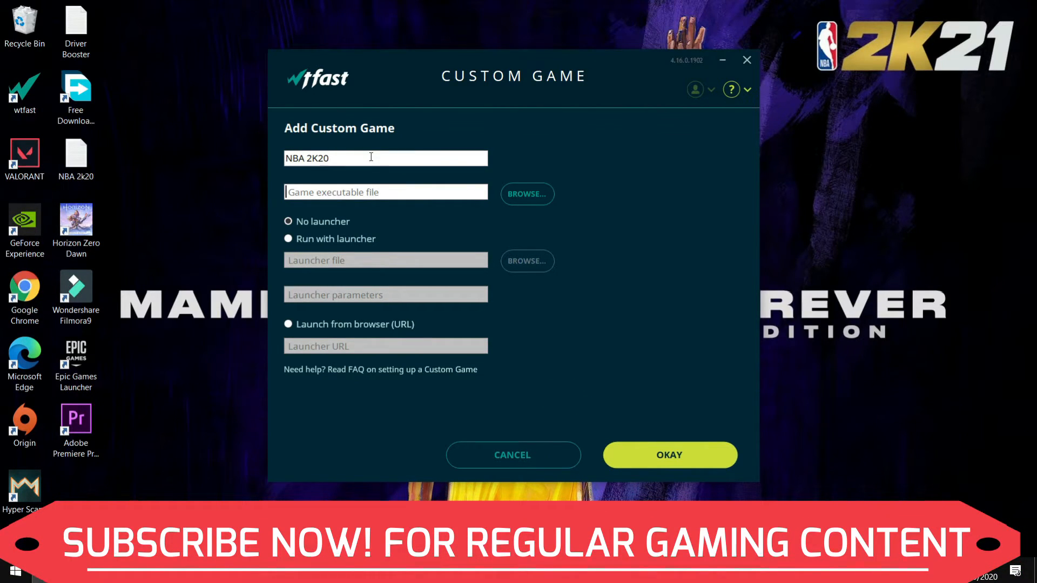
click(526, 194)
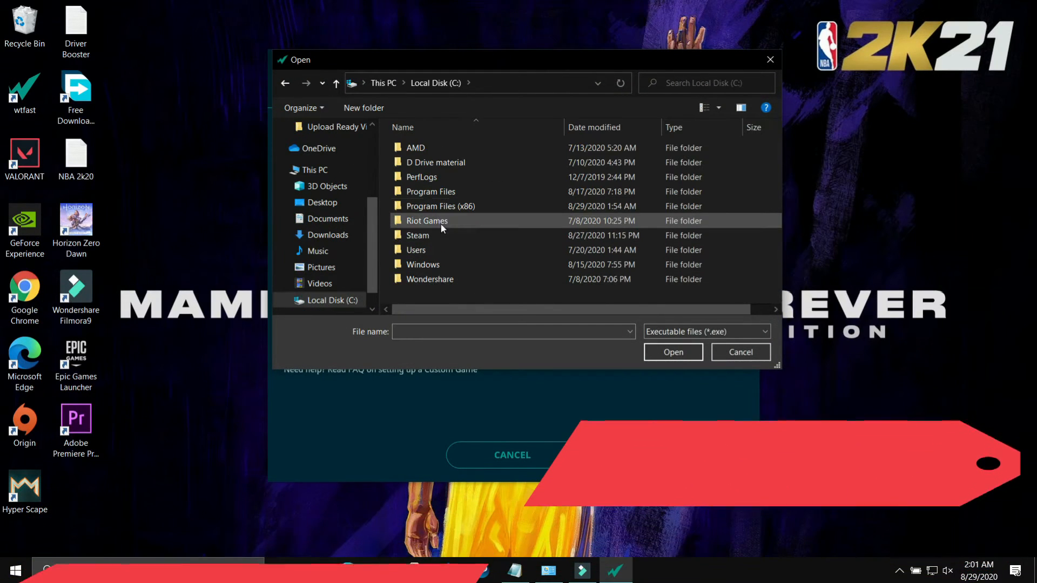
double_click(417, 236)
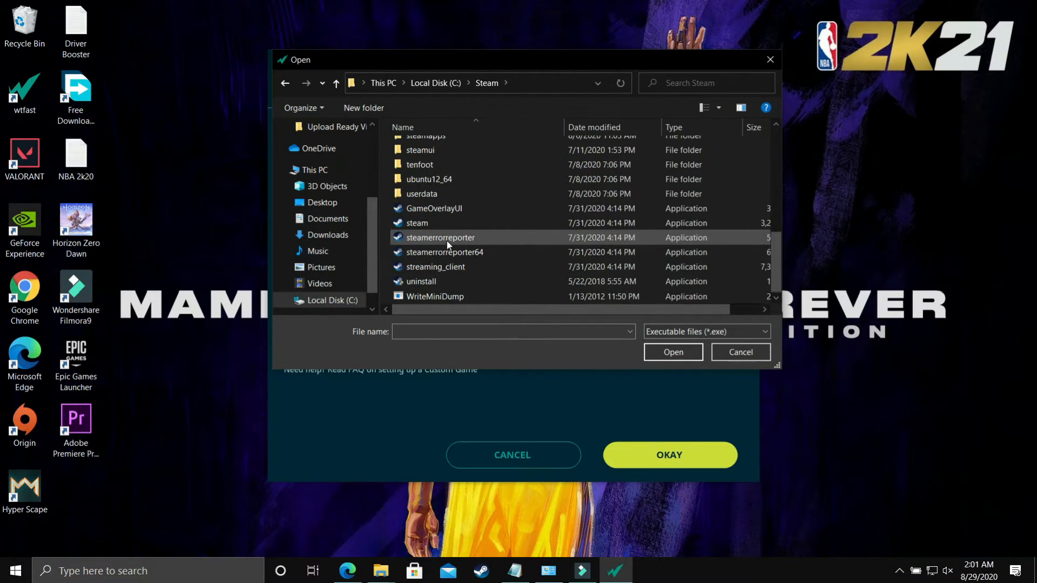
double_click(429, 136)
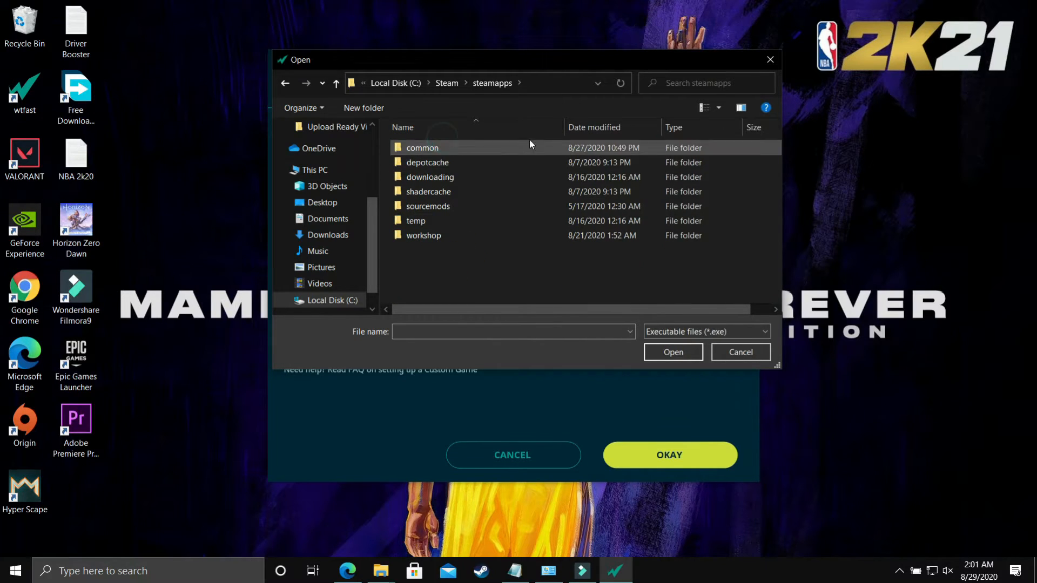
double_click(422, 147)
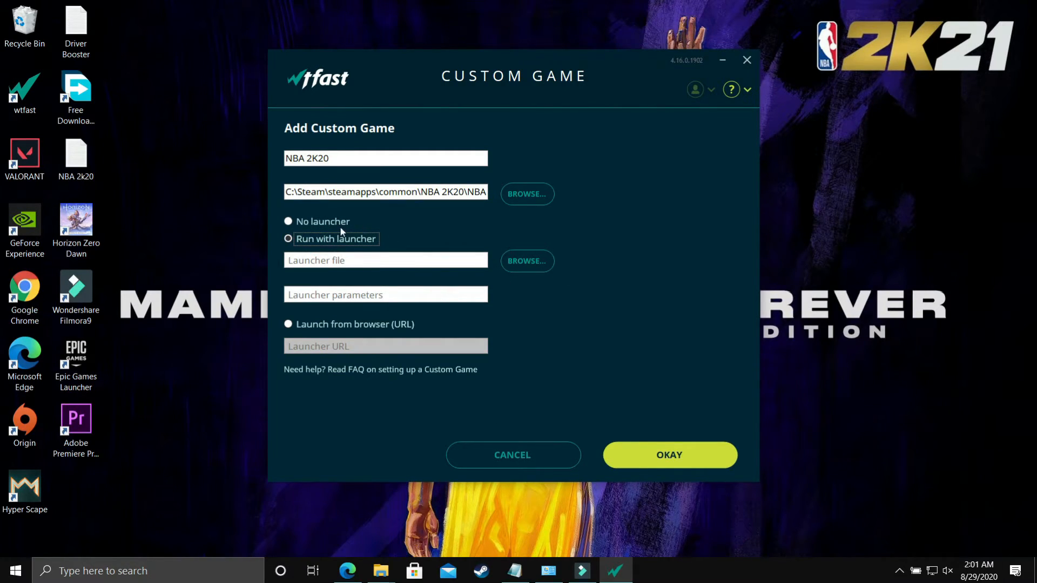
click(668, 455)
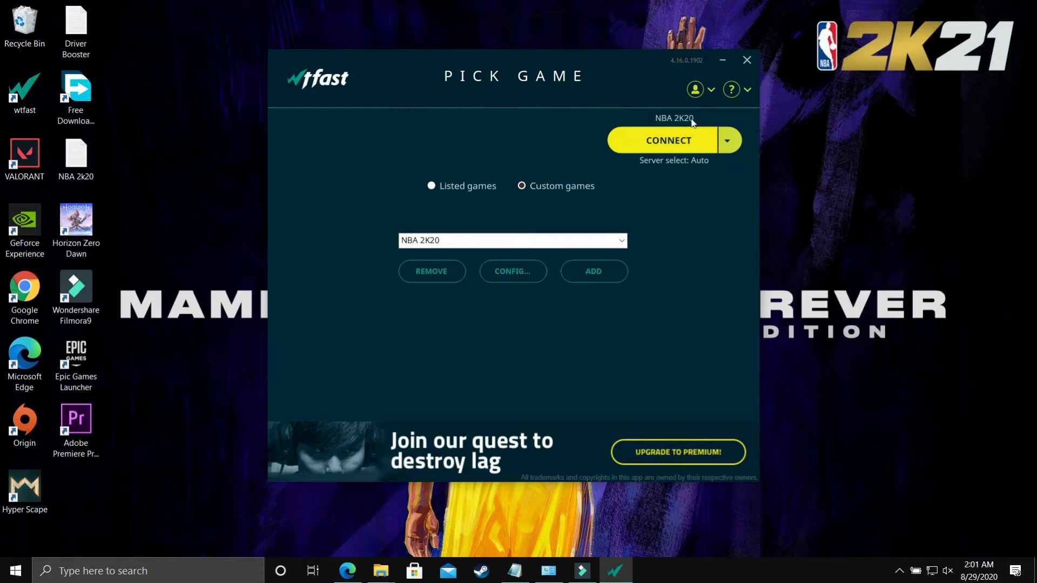
- Pick the New Delhi, India 4 server for NBA 2K20 and connect
click(728, 140)
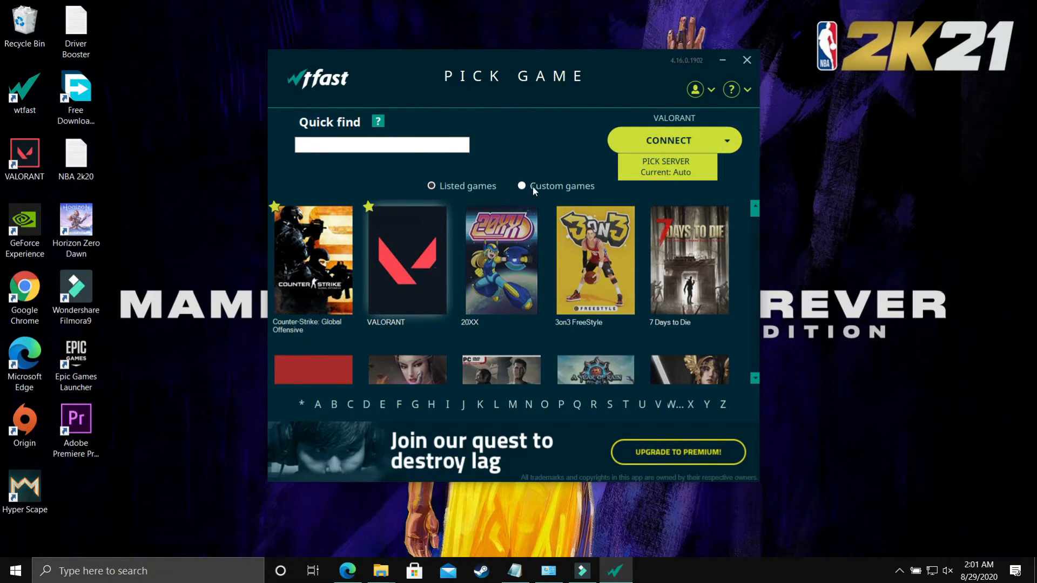
click(521, 185)
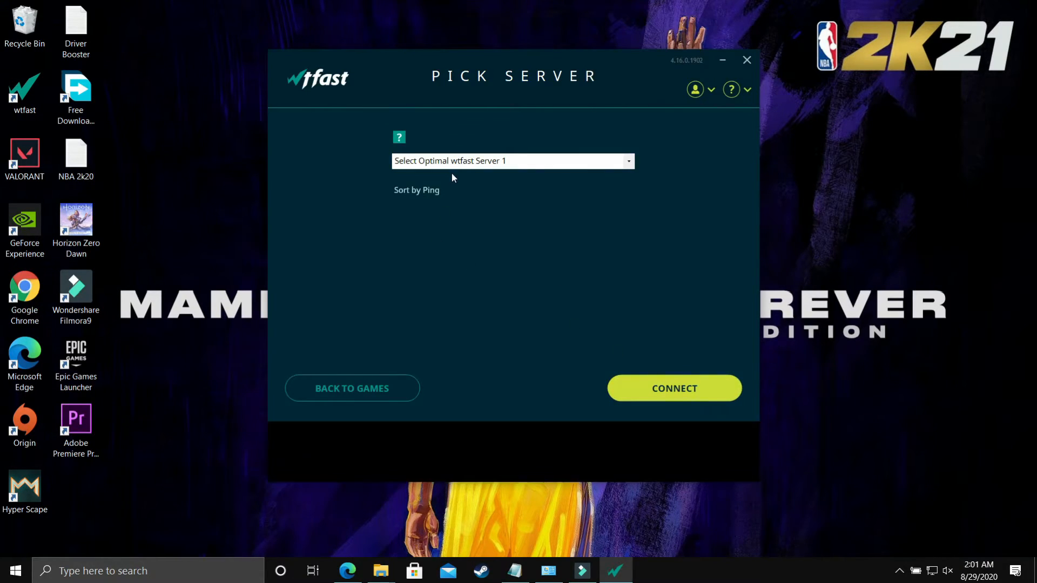
click(511, 161)
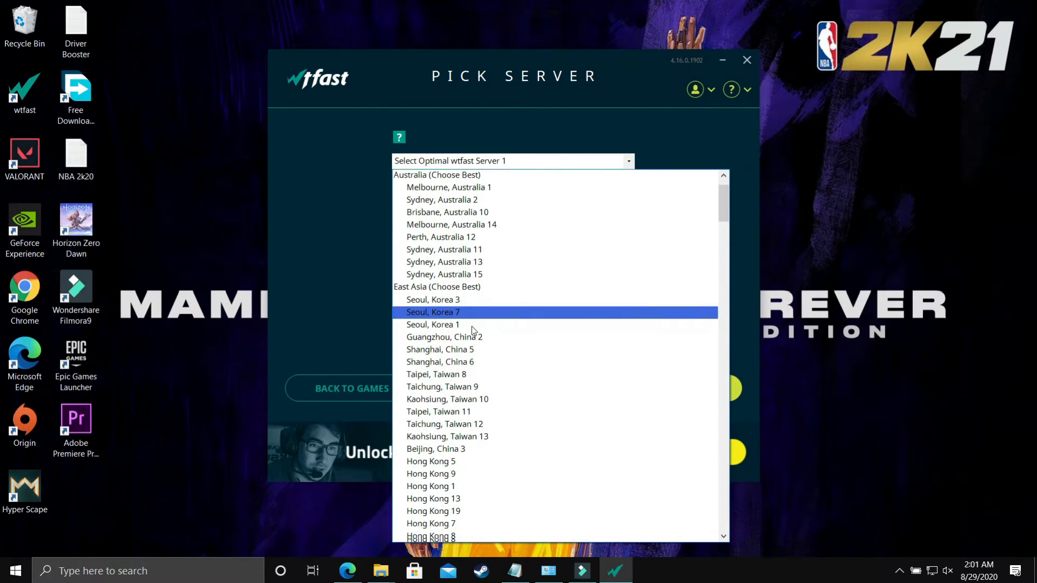
scroll(down, 3)
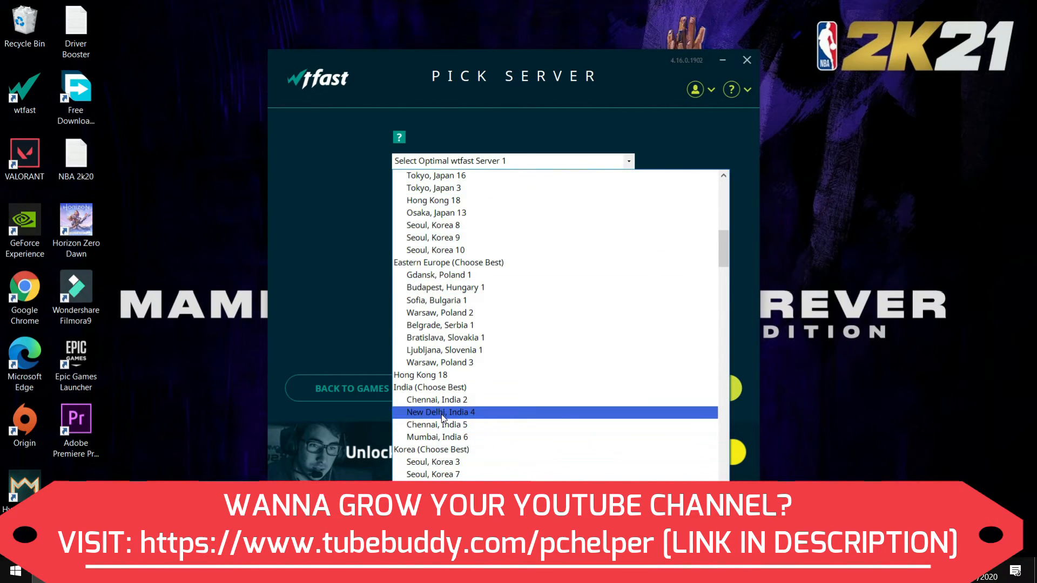
click(441, 412)
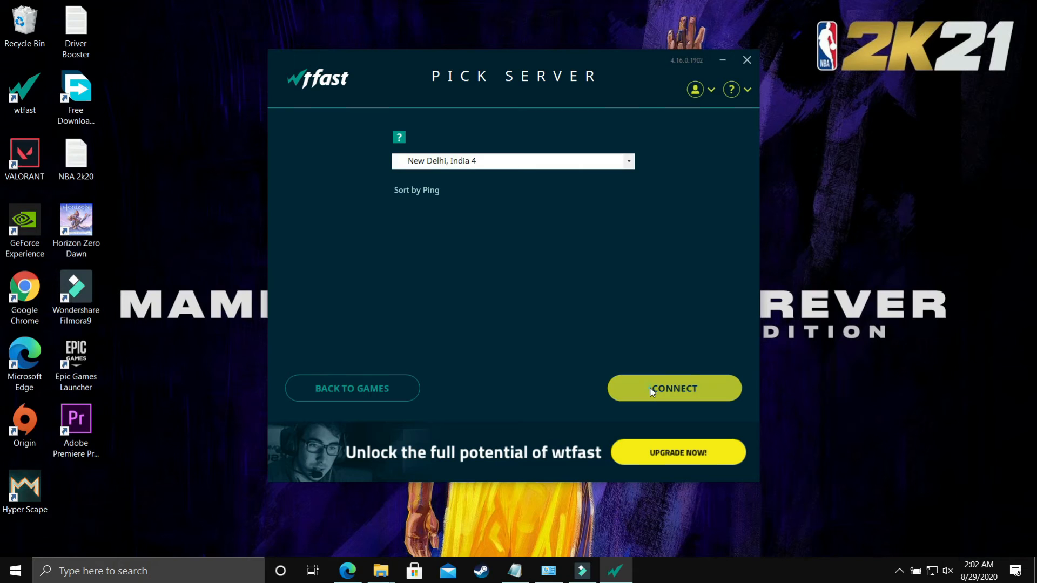
click(673, 388)
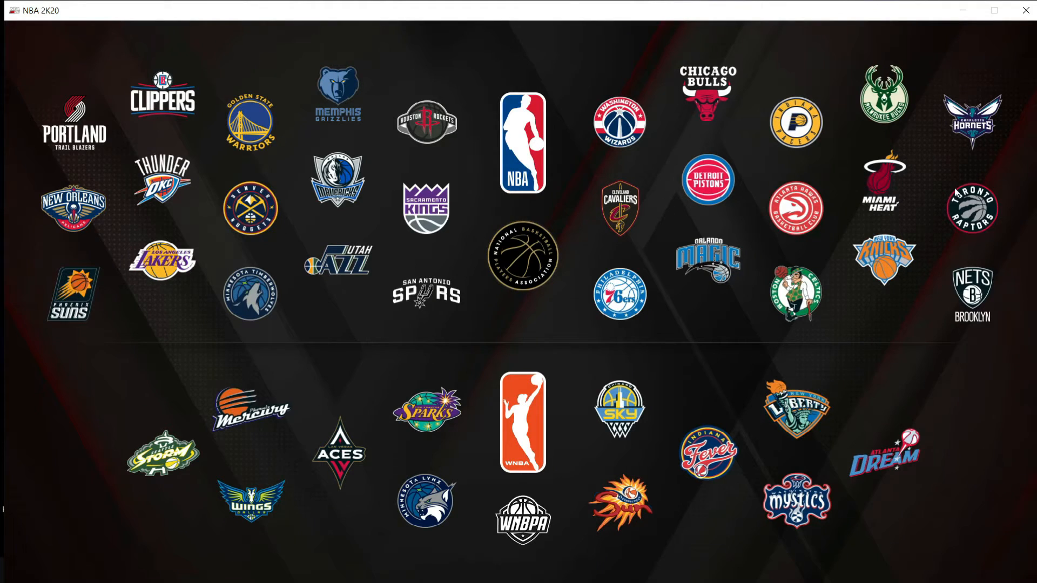
mouse_move(745, 263)
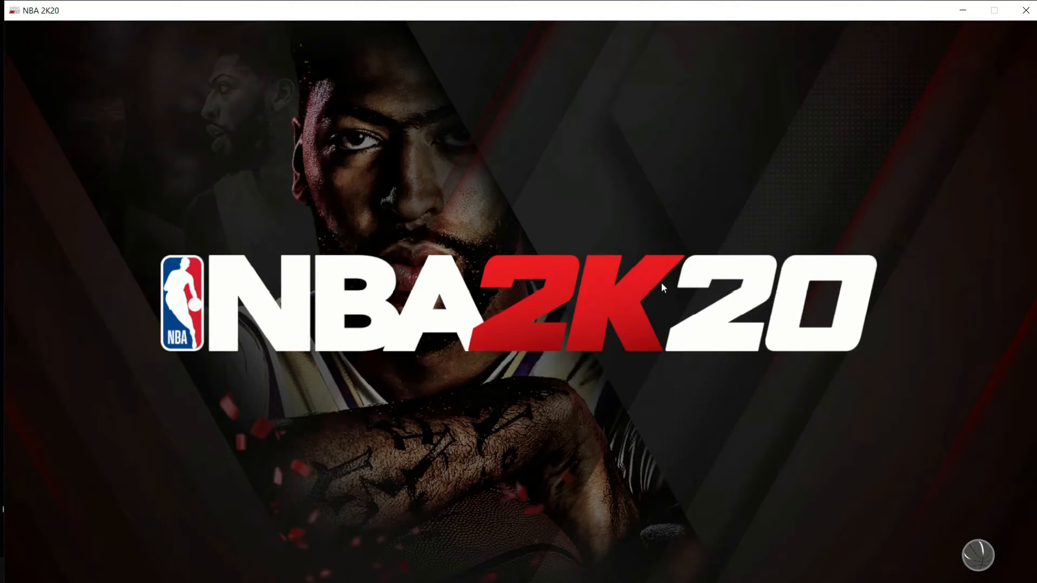
mouse_move(577, 334)
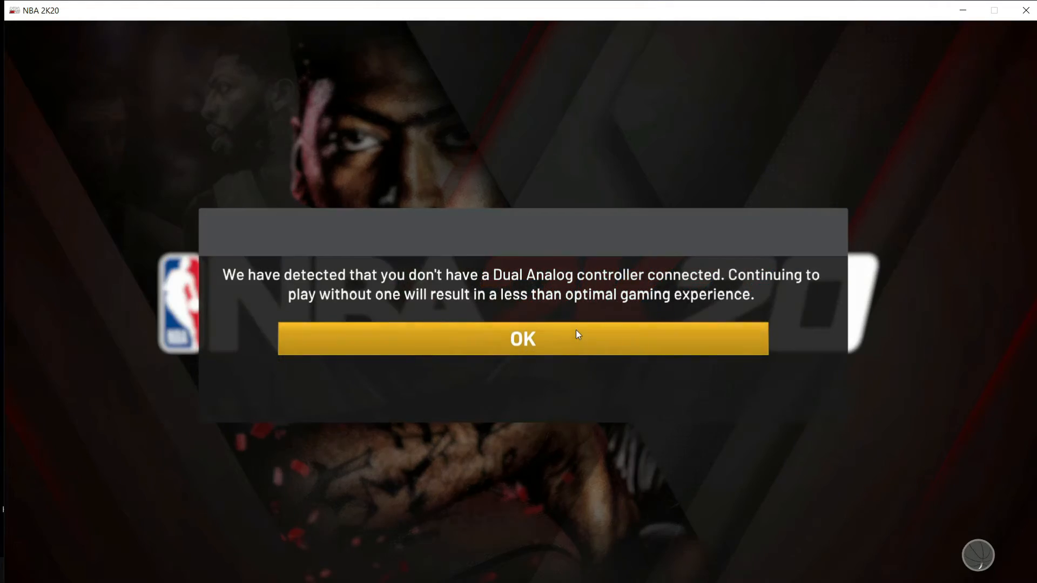
- Dismiss the missing Dual Analog controller warning once NBA 2K20 loads
click(522, 339)
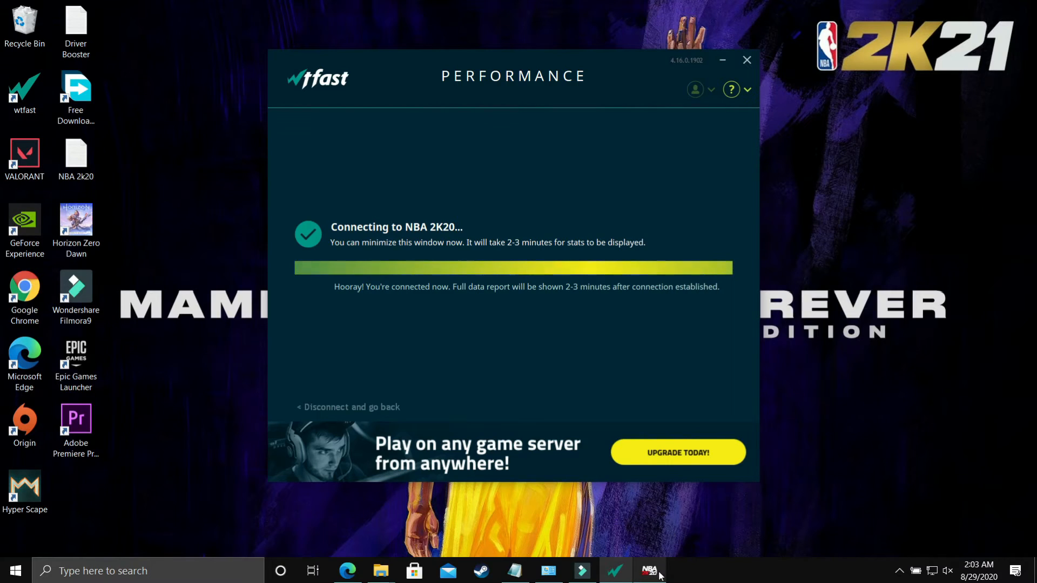
- Close the running NBA 2K20 game from its taskbar icon
right_click(648, 571)
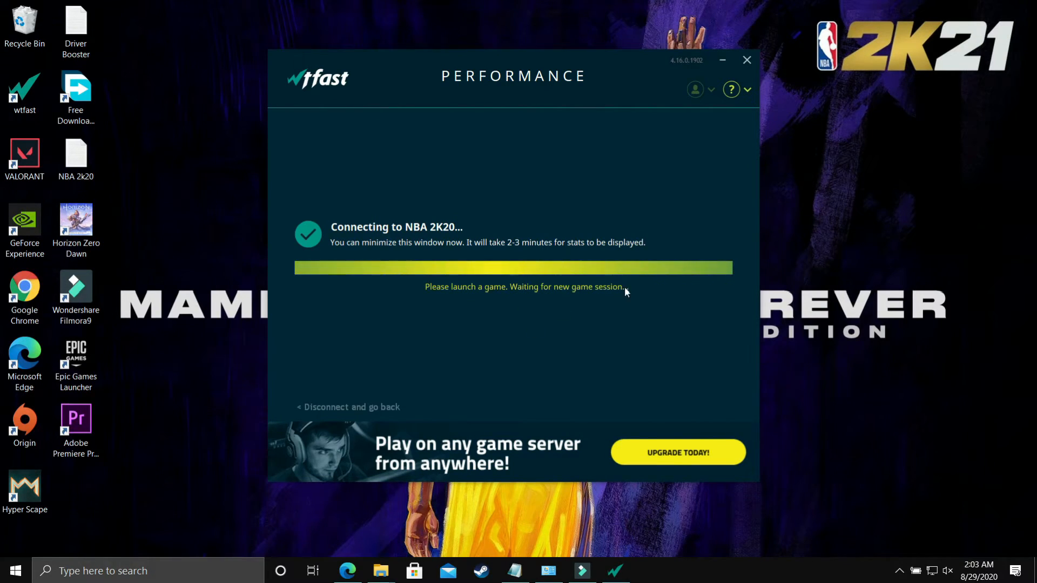
mouse_move(685, 161)
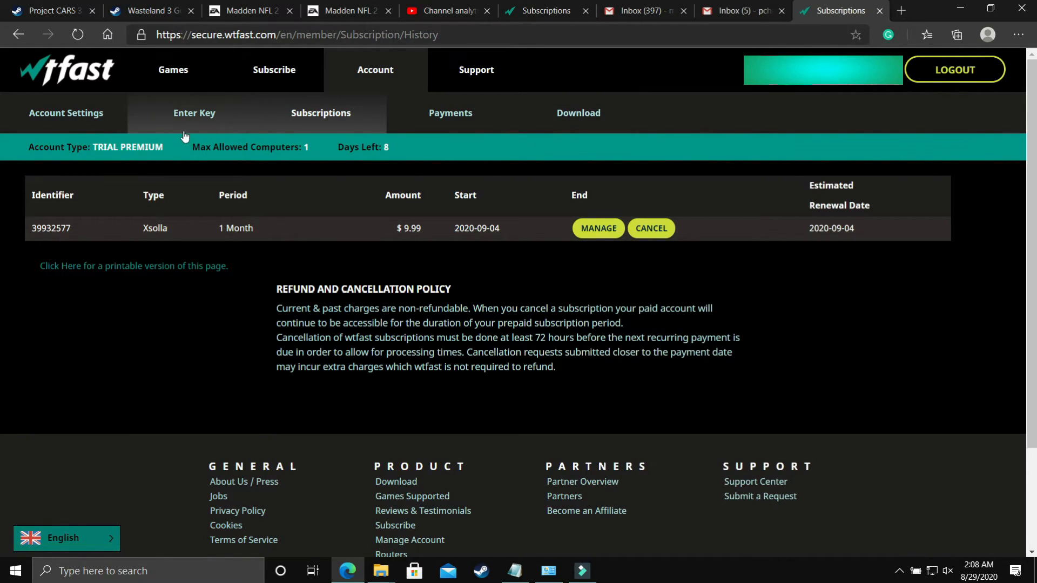
mouse_move(117, 250)
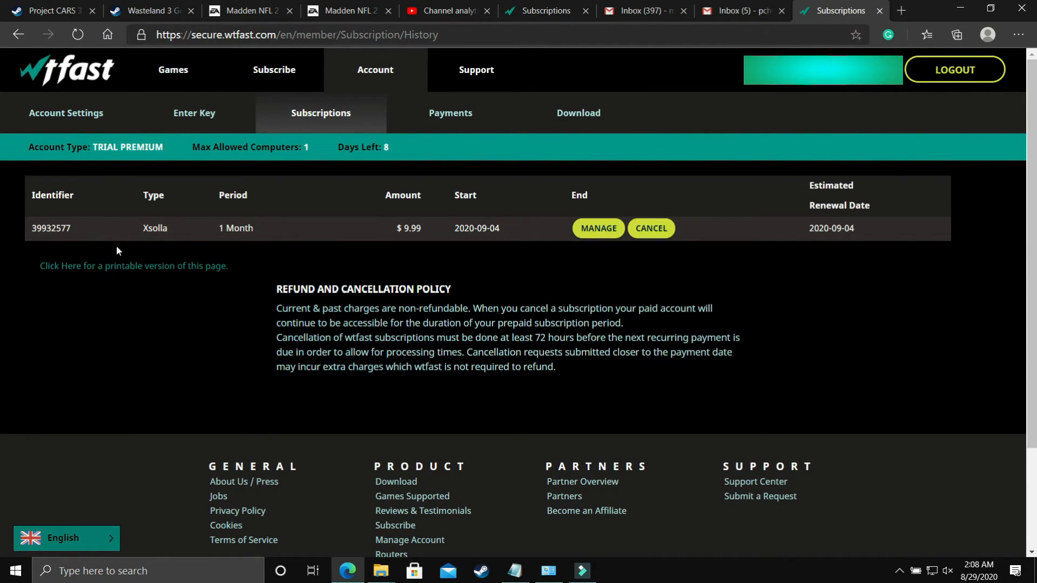
mouse_move(454, 236)
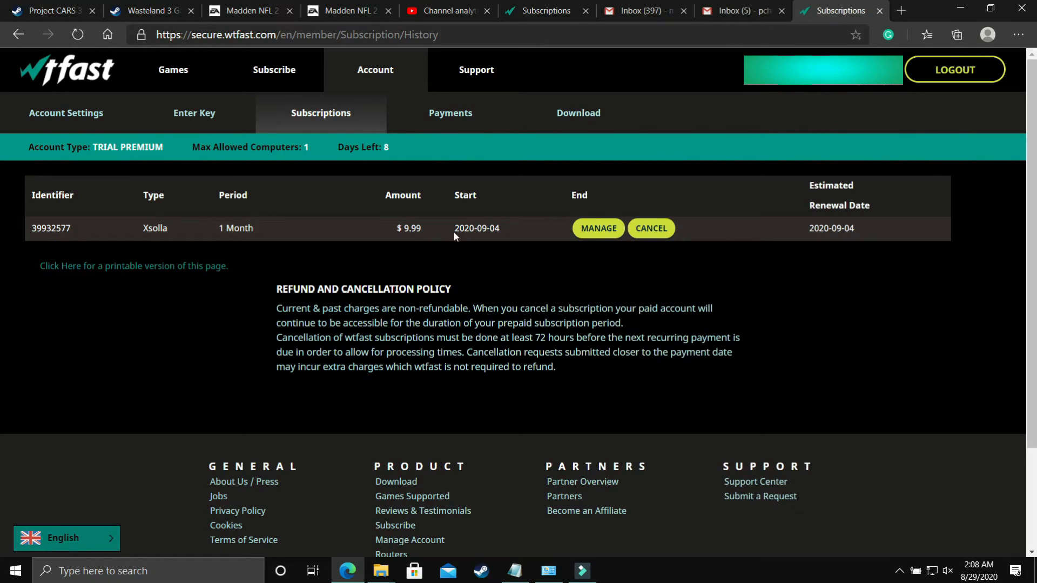
mouse_move(430, 151)
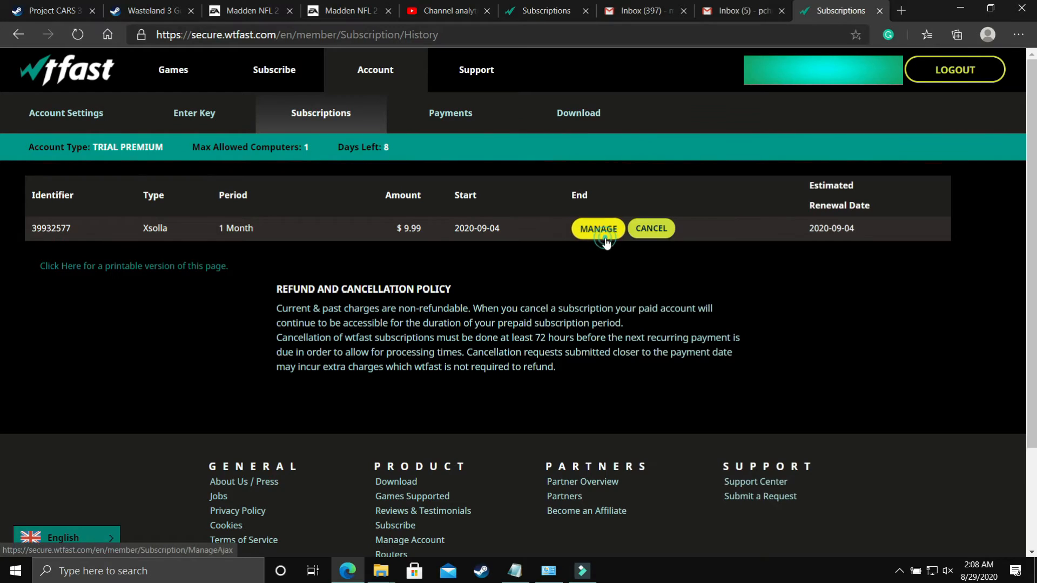
click(598, 228)
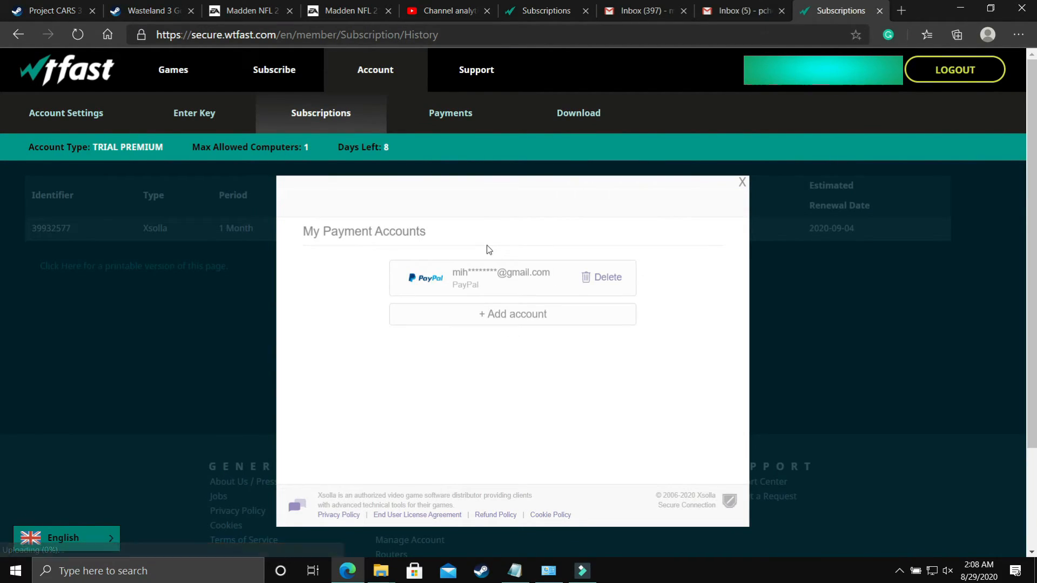
mouse_move(634, 275)
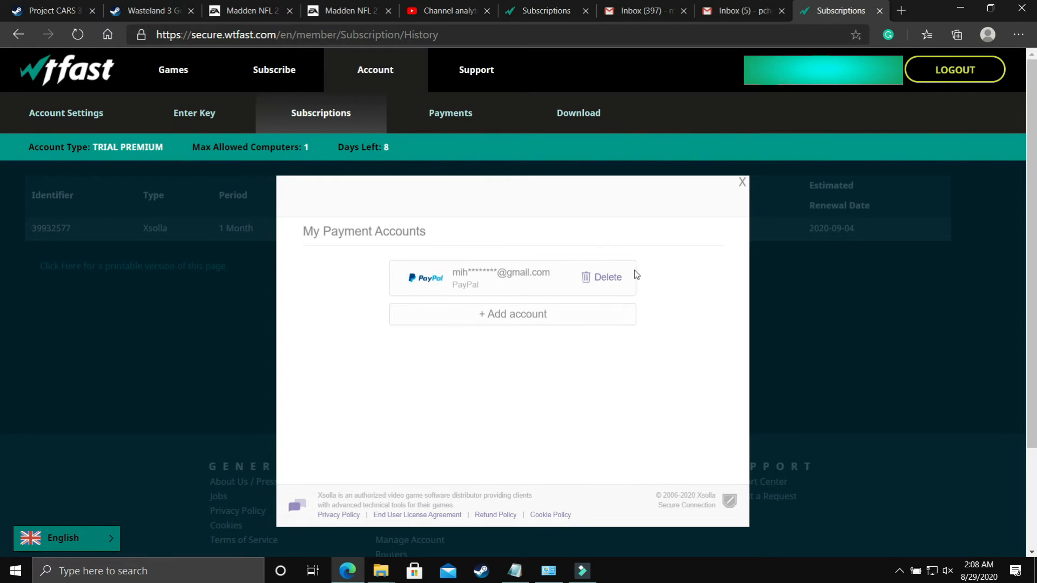
click(742, 182)
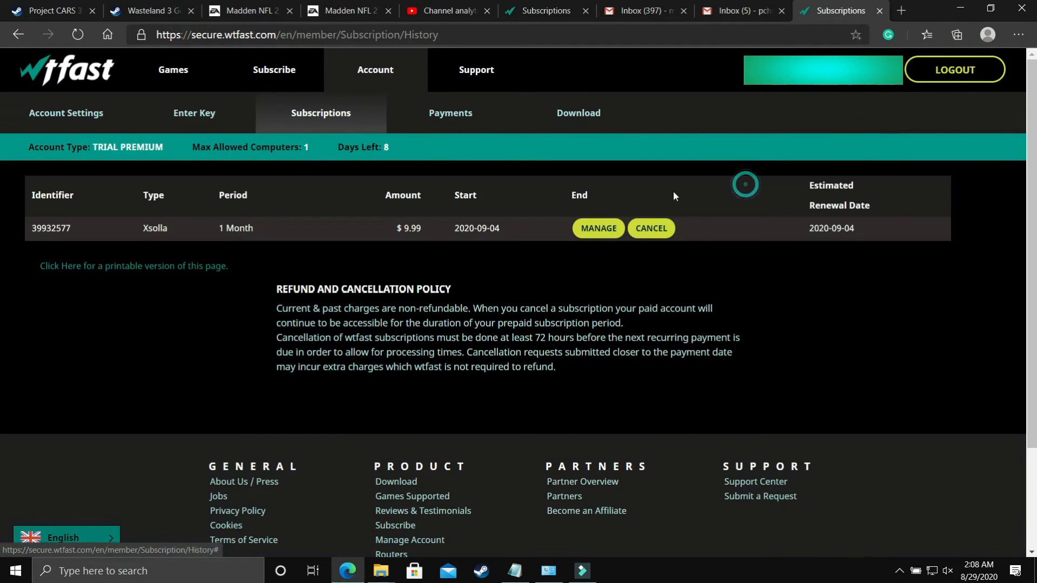
mouse_move(651, 228)
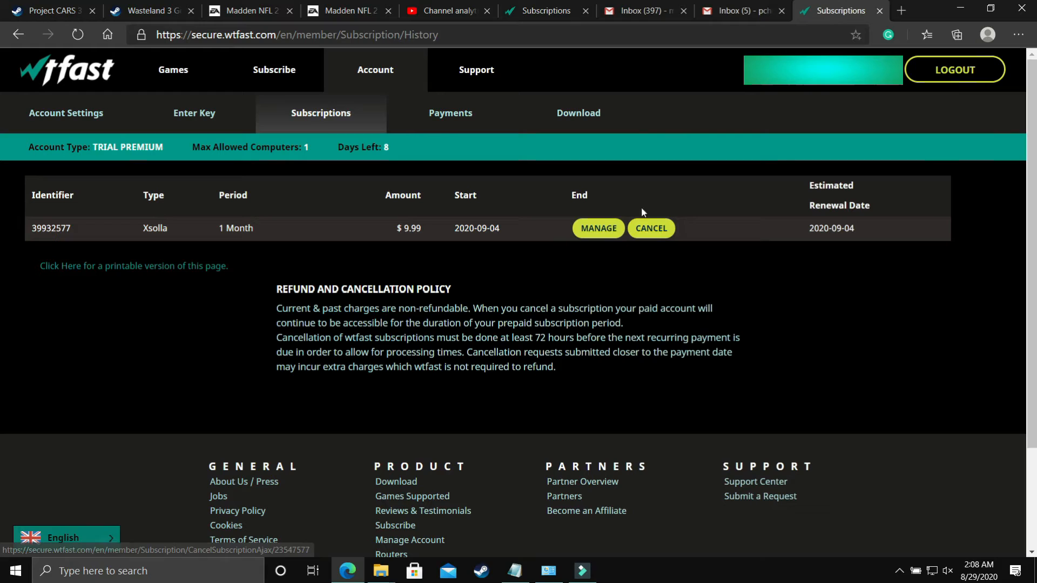
- Start cancelling the trial, try the two-payment pause, then decline pausing
click(651, 228)
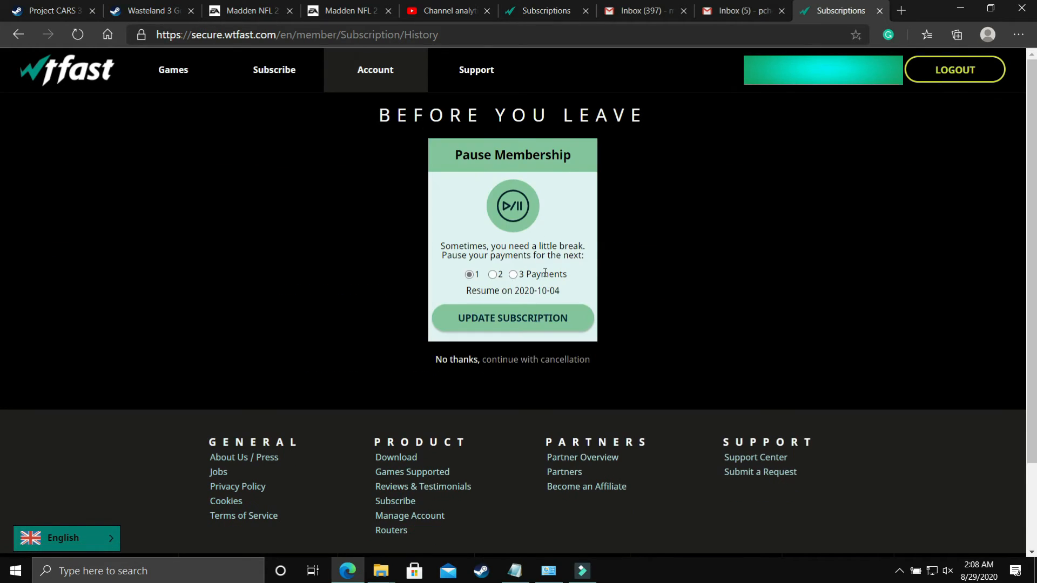
mouse_move(512, 278)
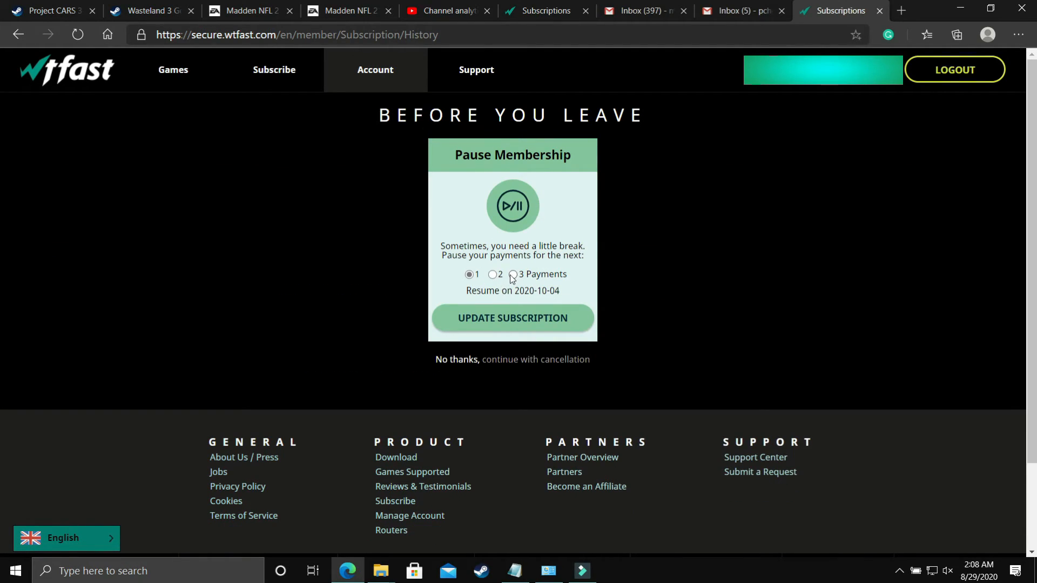
mouse_move(513, 318)
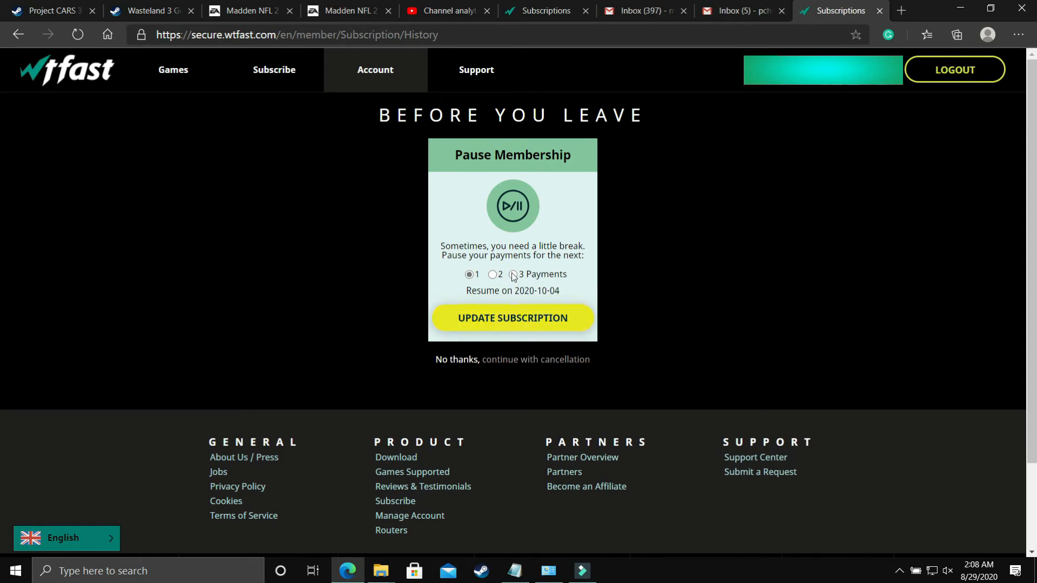
click(493, 274)
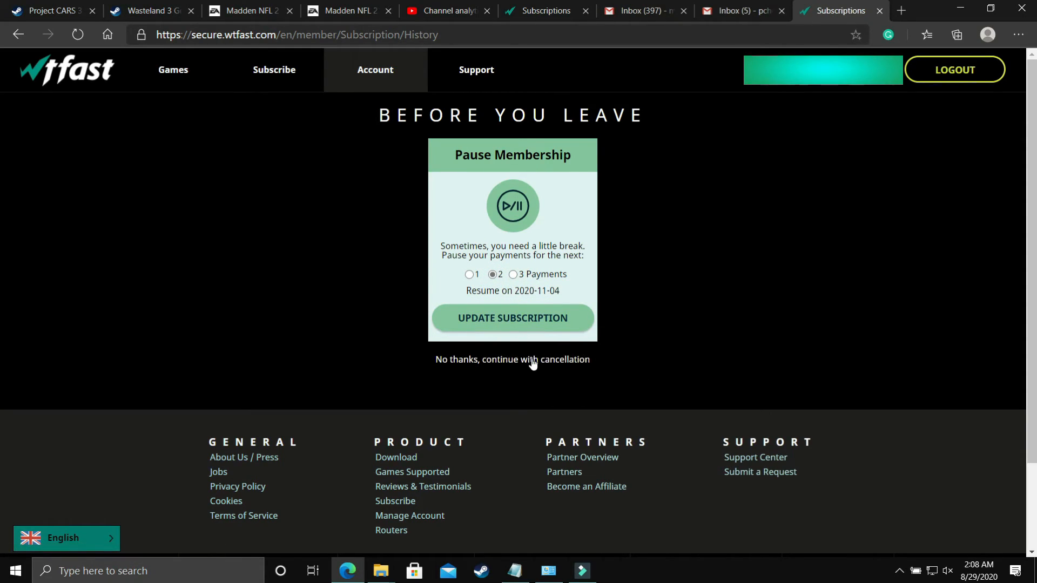
click(513, 359)
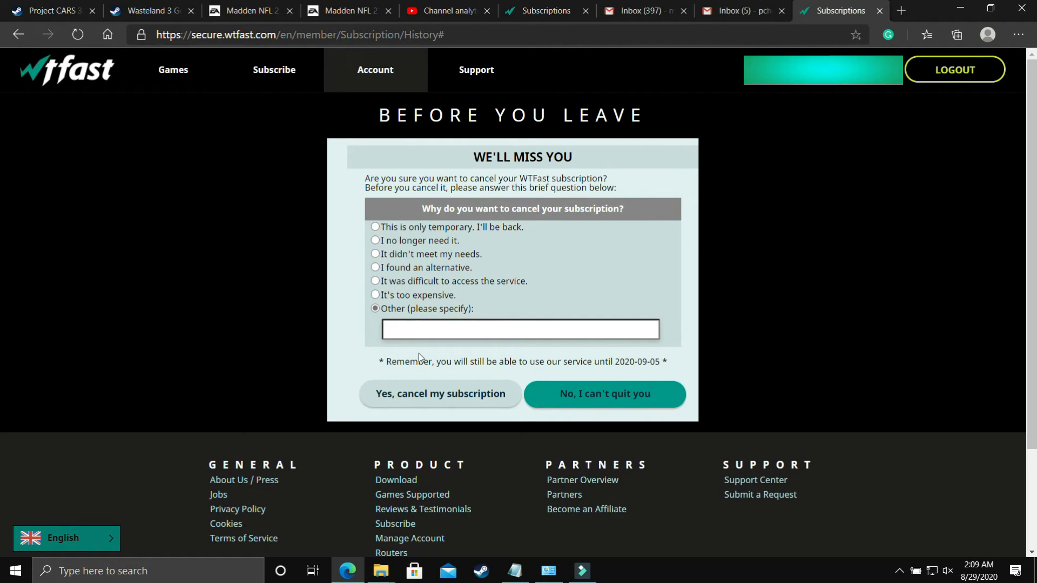
- Give 'Wasnt helpful' as the reason and confirm the subscription cancellation
text(Wasnt h)
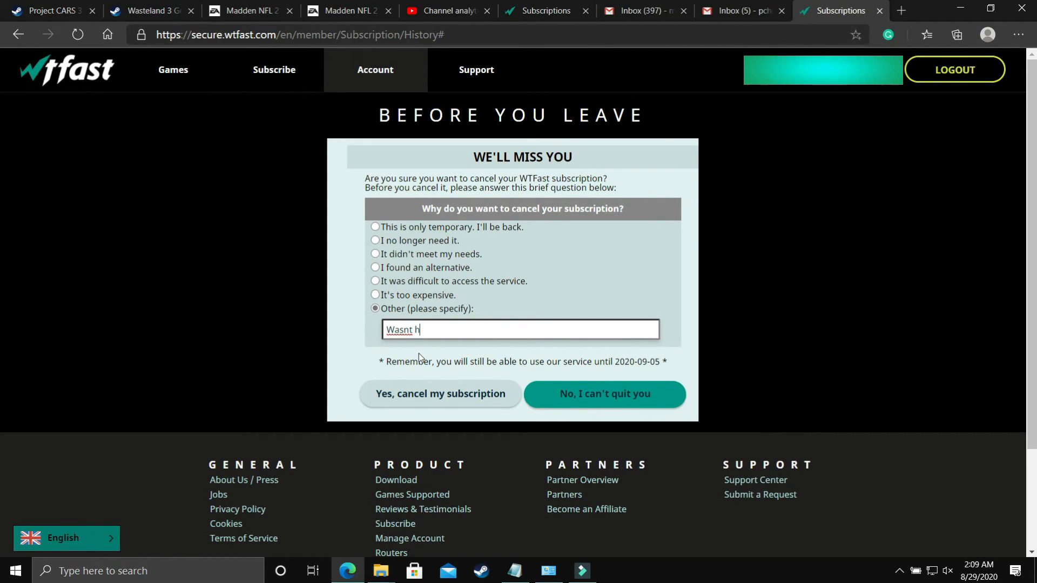
text(elpful ...)
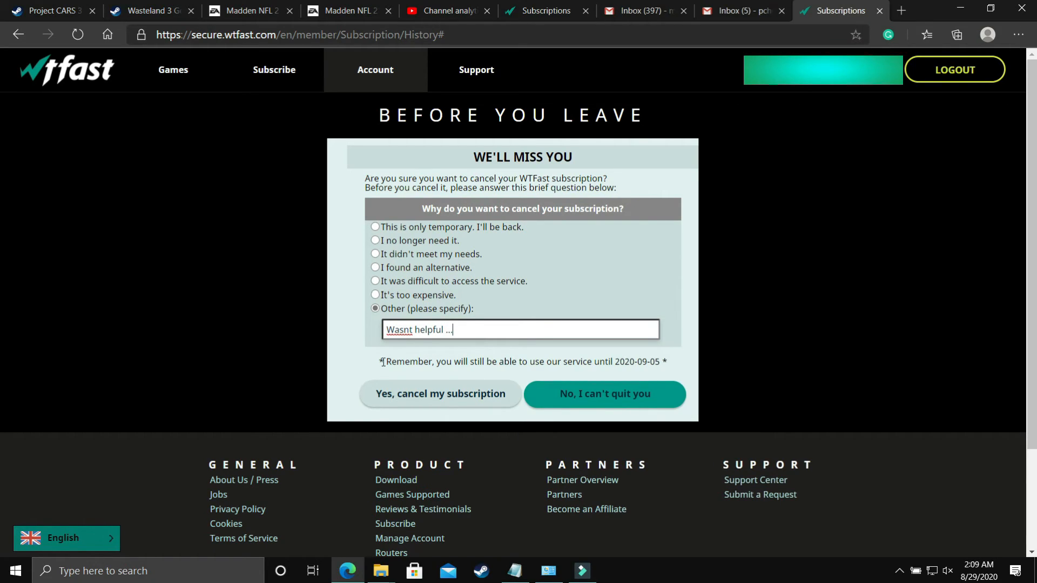
mouse_move(440, 394)
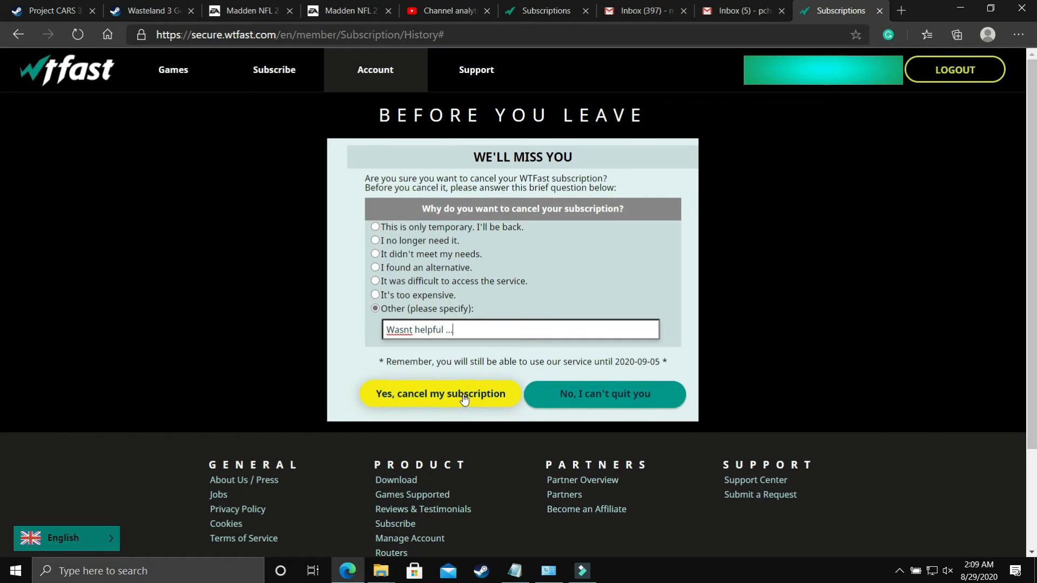
mouse_move(527, 387)
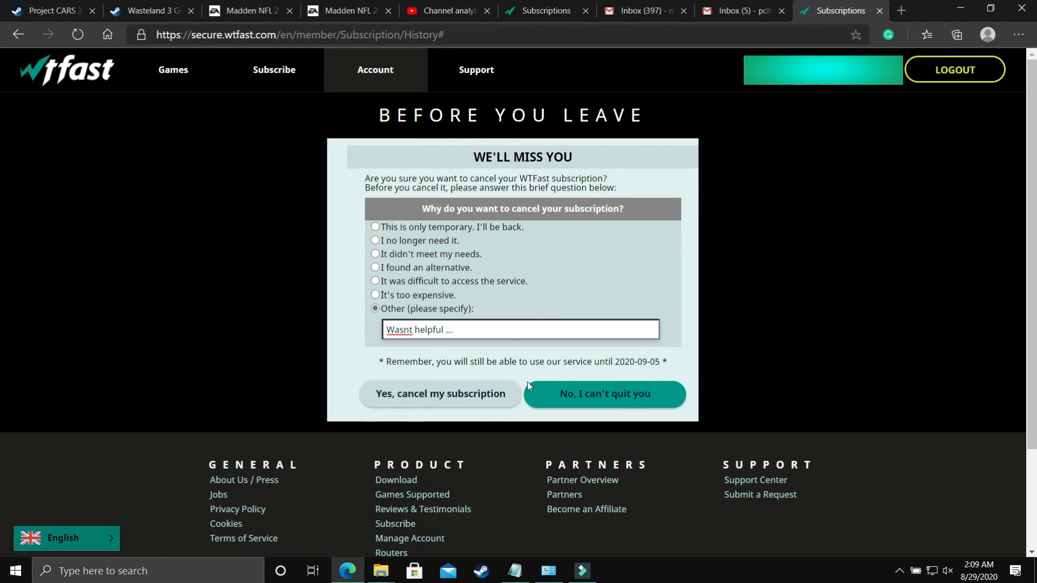
mouse_move(645, 389)
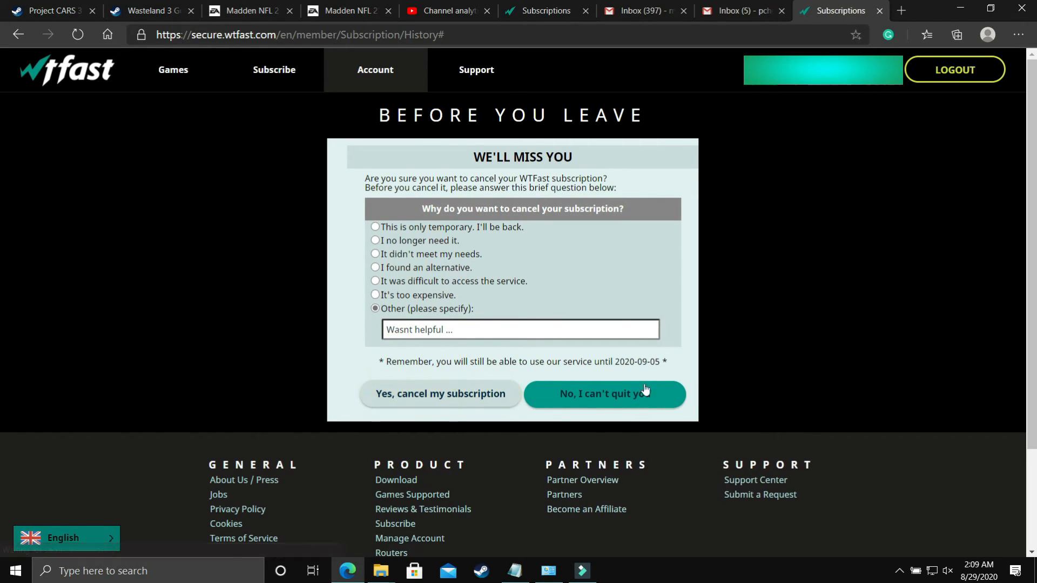
click(440, 394)
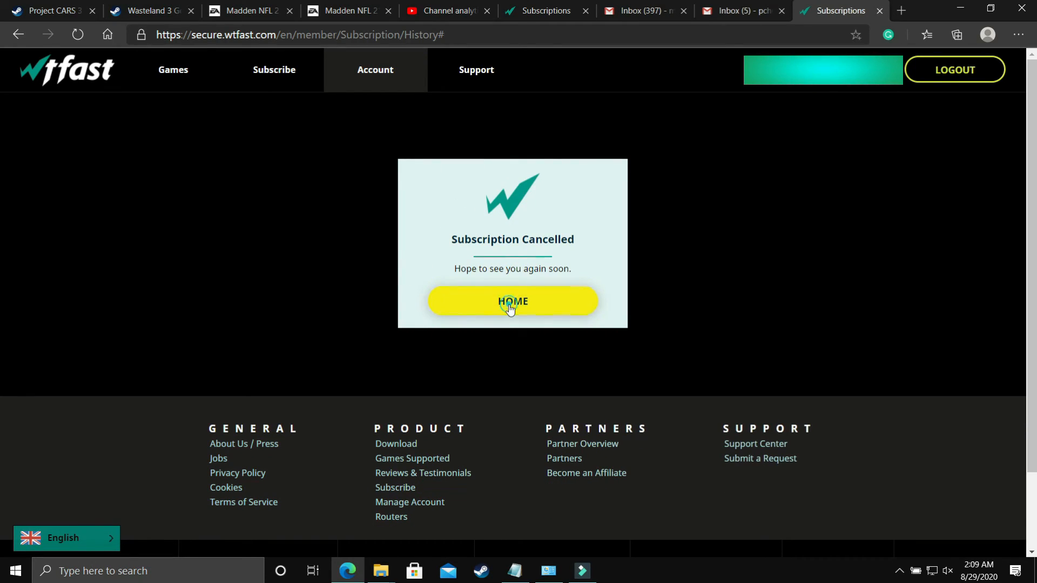
- Return to the WTFast home page and scroll down through it
click(512, 302)
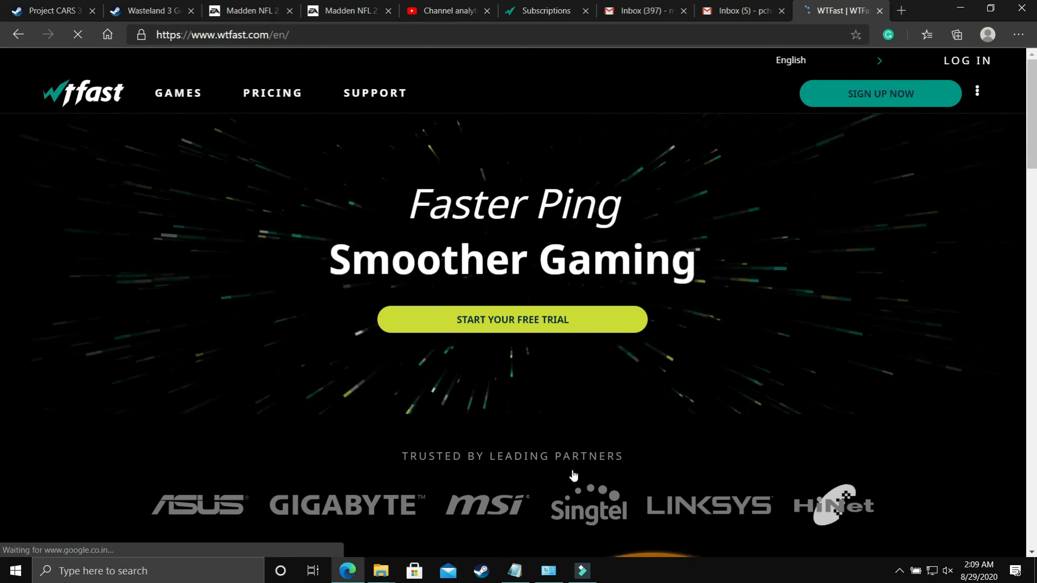
scroll(down, 3)
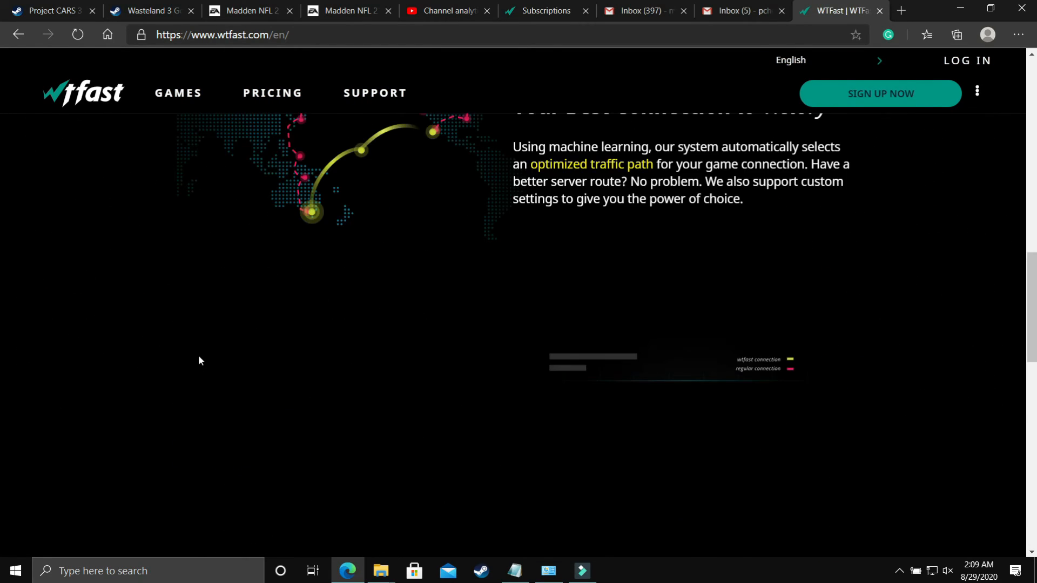
scroll(down, 3)
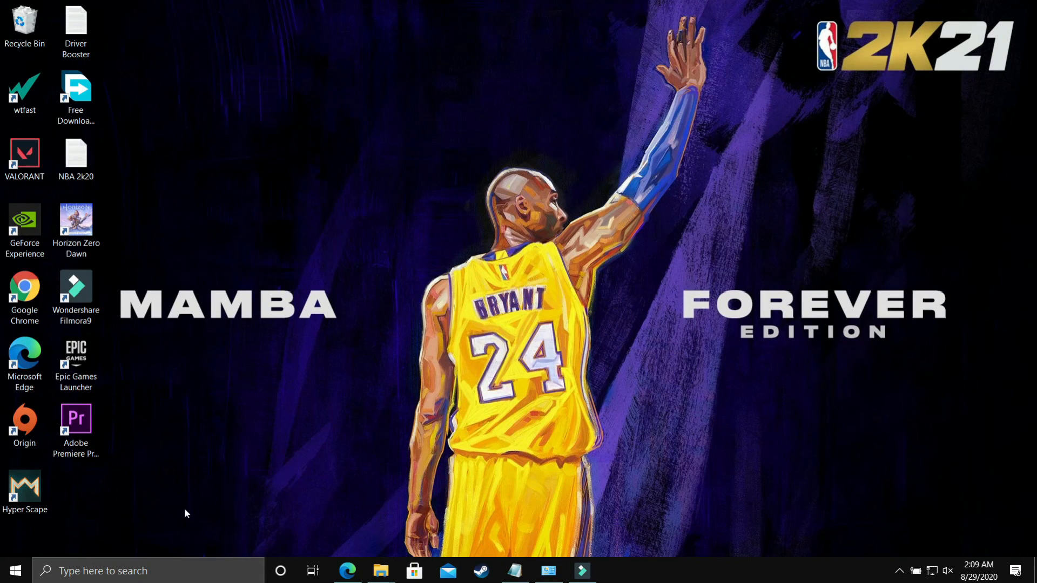
mouse_move(882, 266)
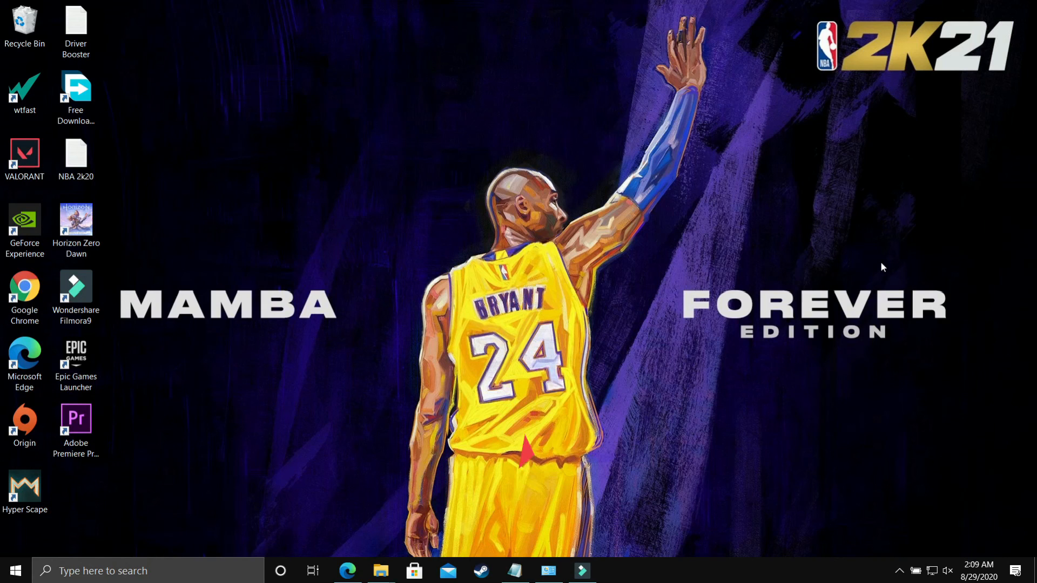